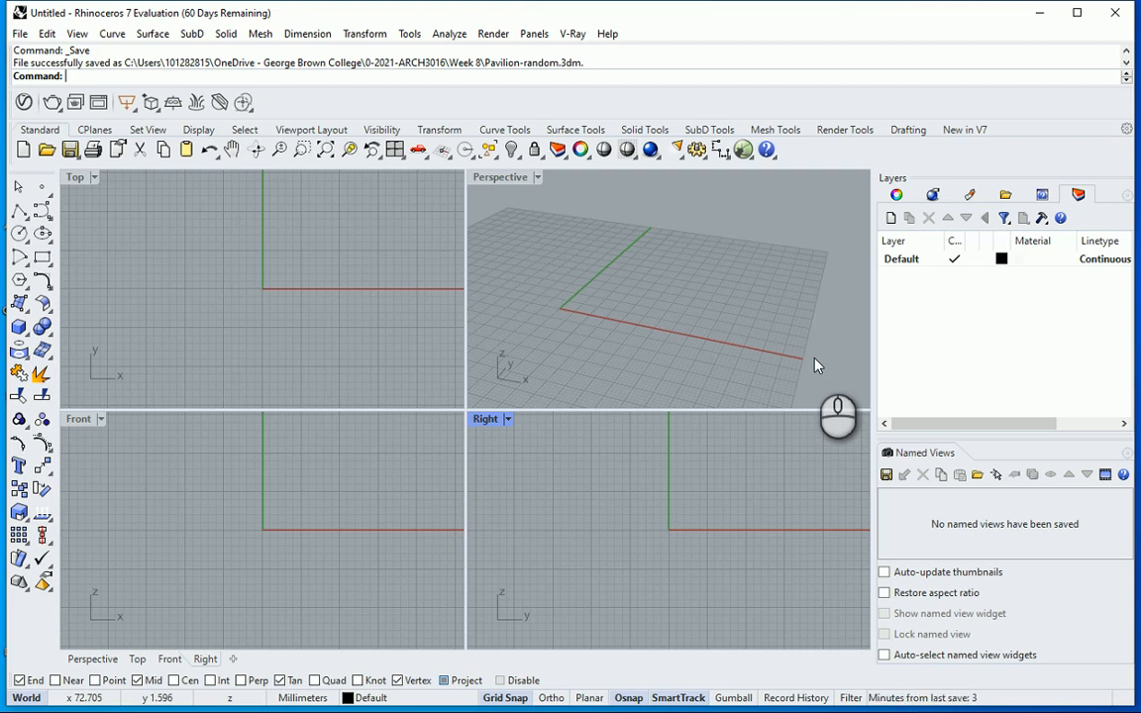
Step: Open the Units page of Rhino Options to switch the model units to meters
click(409, 32)
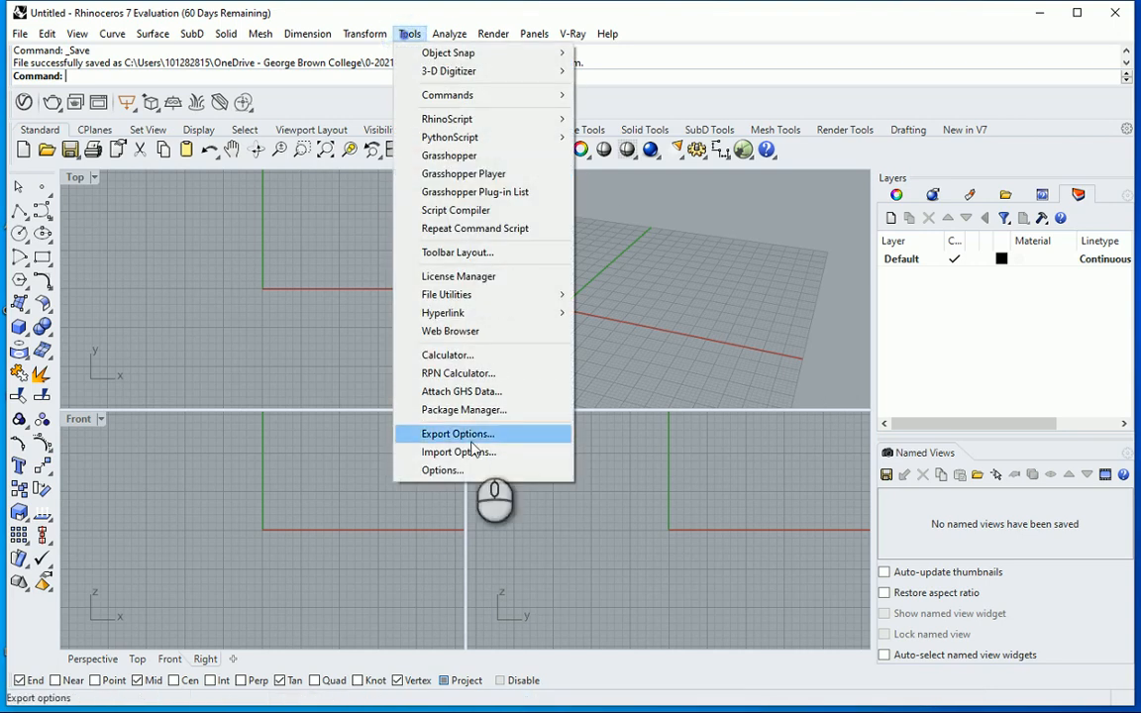
click(442, 470)
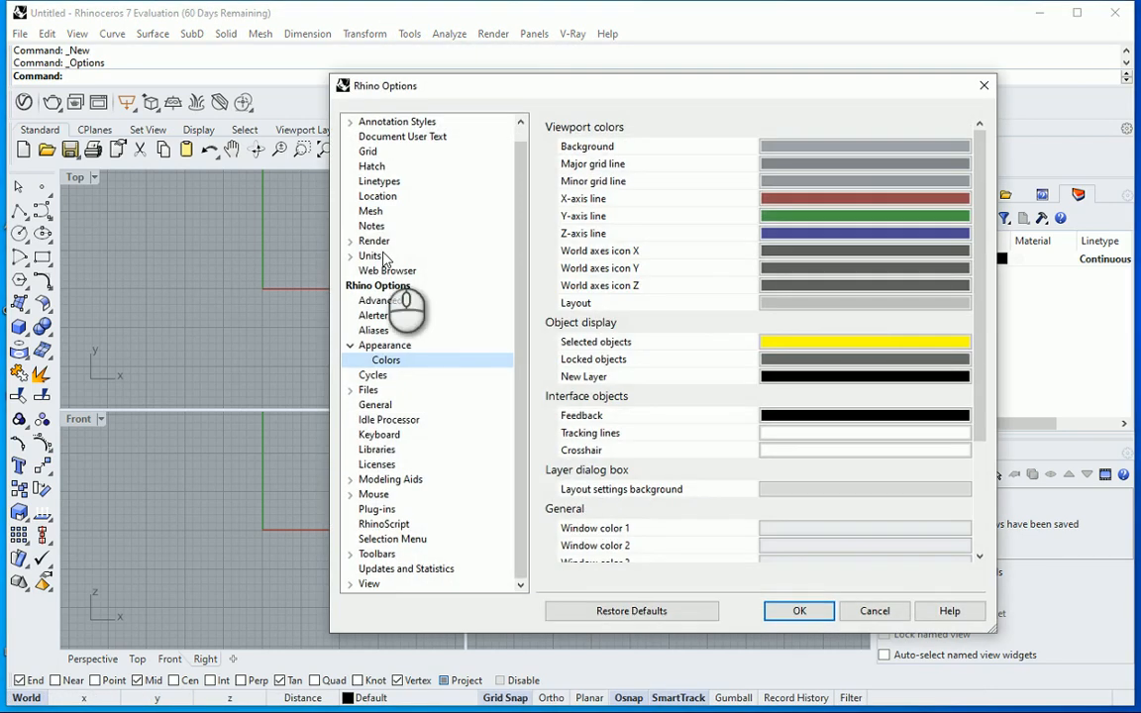
click(368, 255)
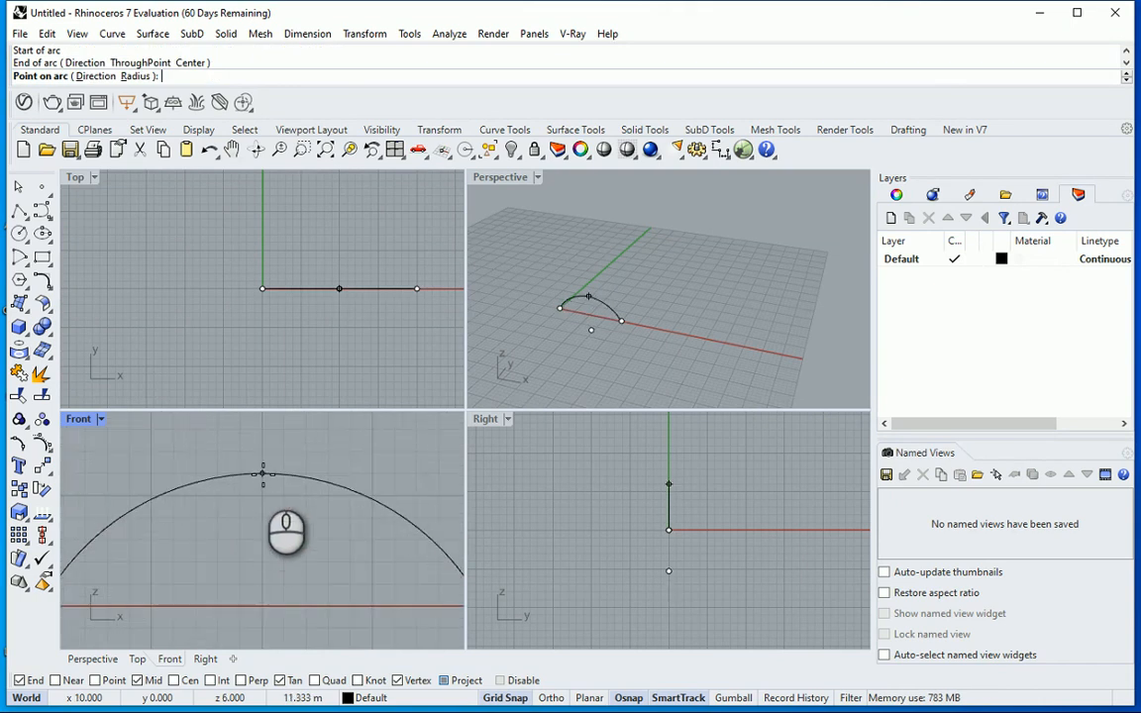
Step: Complete the arc's top point and shade the Perspective viewport
click(261, 457)
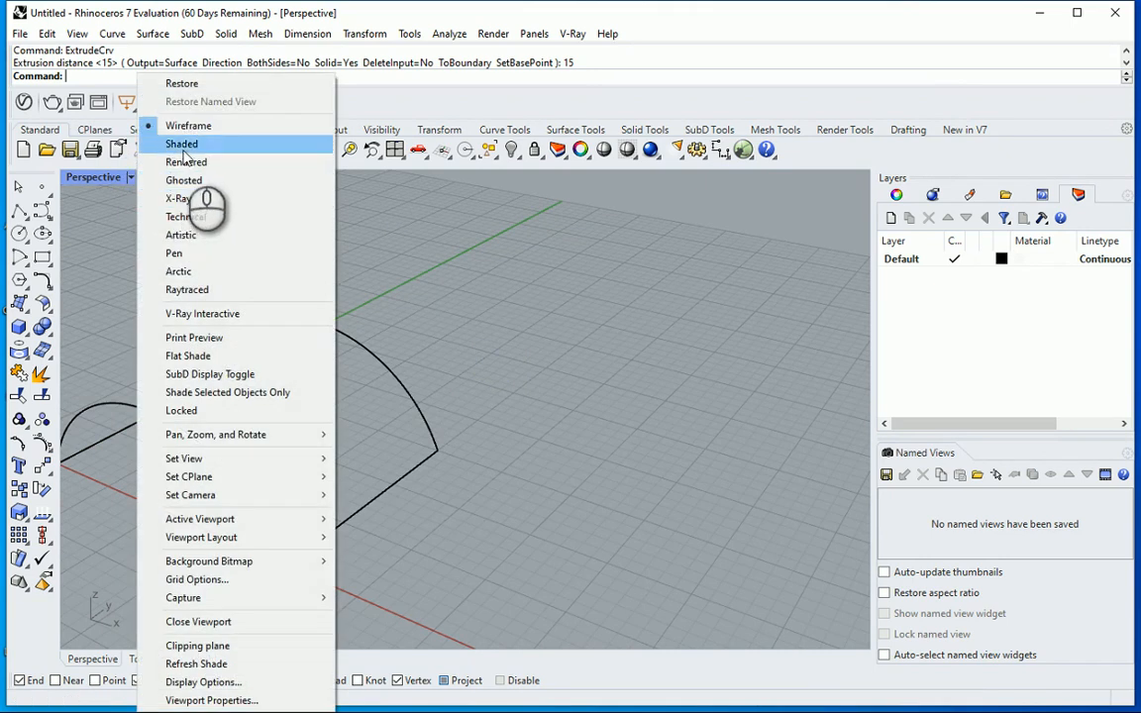
click(181, 144)
text(Grasshopper)
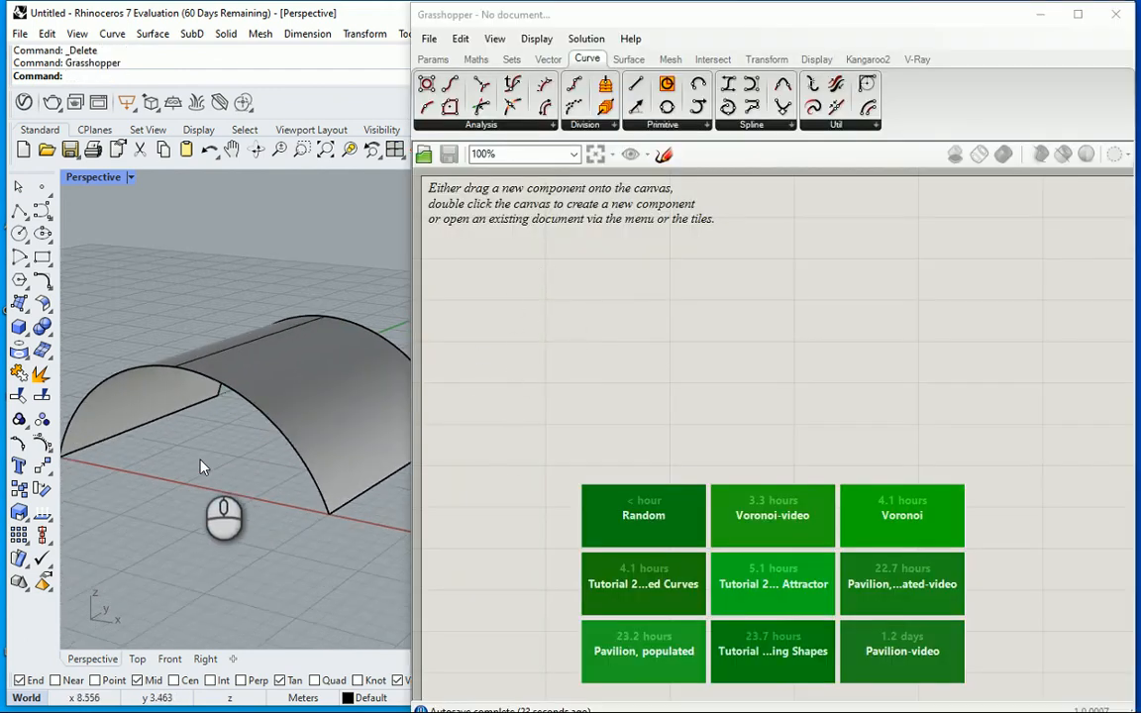
mouse_move(238, 455)
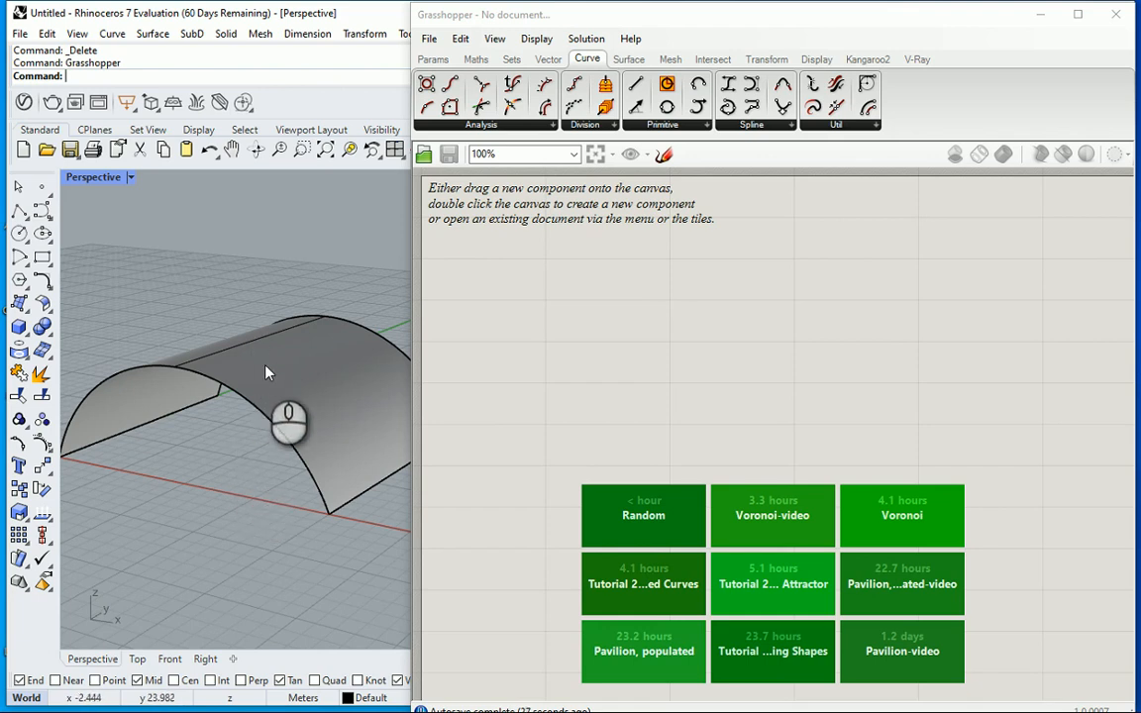
mouse_move(321, 327)
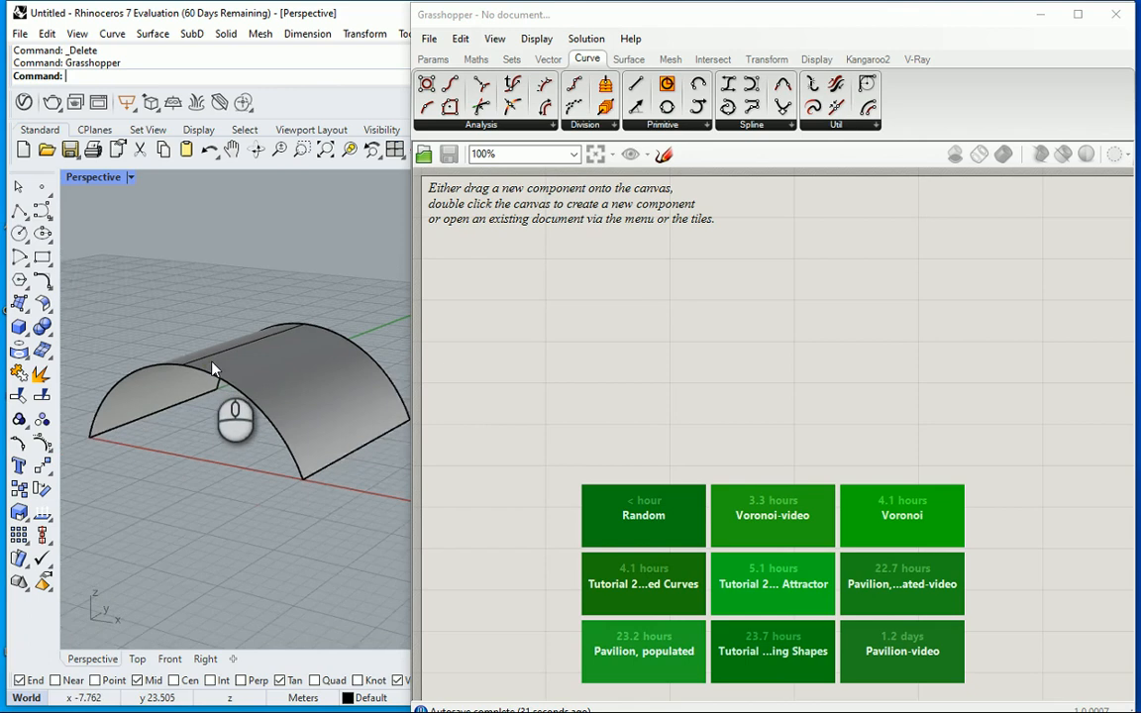
Step: Add a Surface parameter and set it to reference the arched Rhino vault
drag(213, 372, 253, 377)
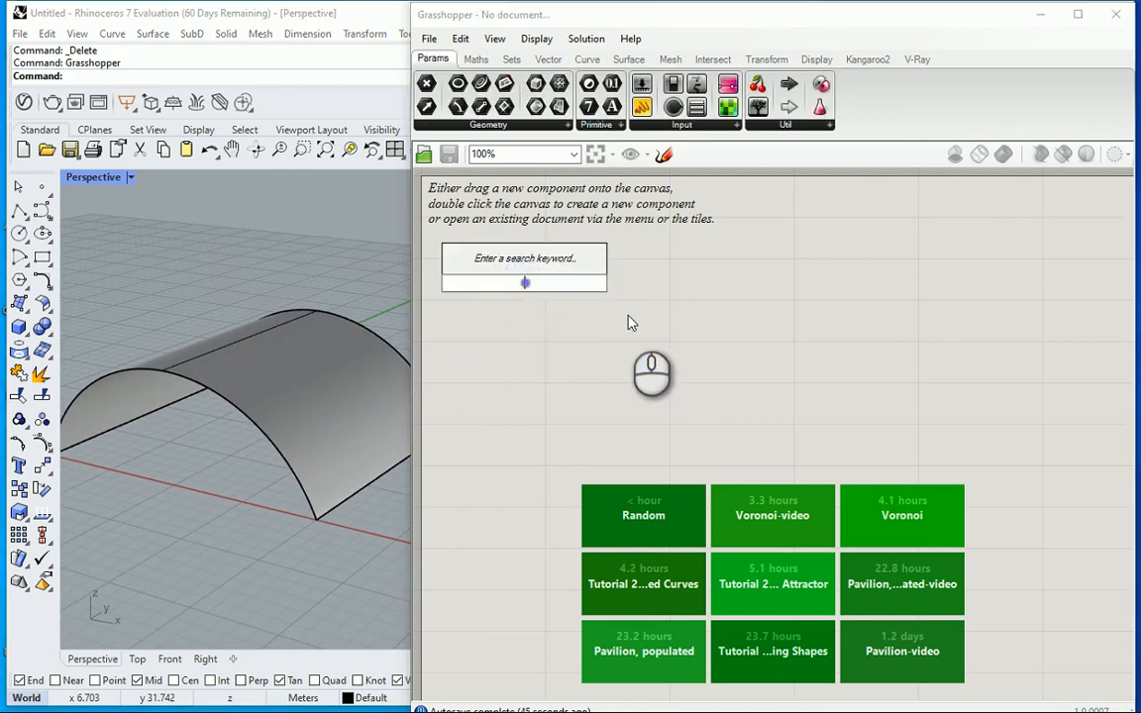
text(surface)
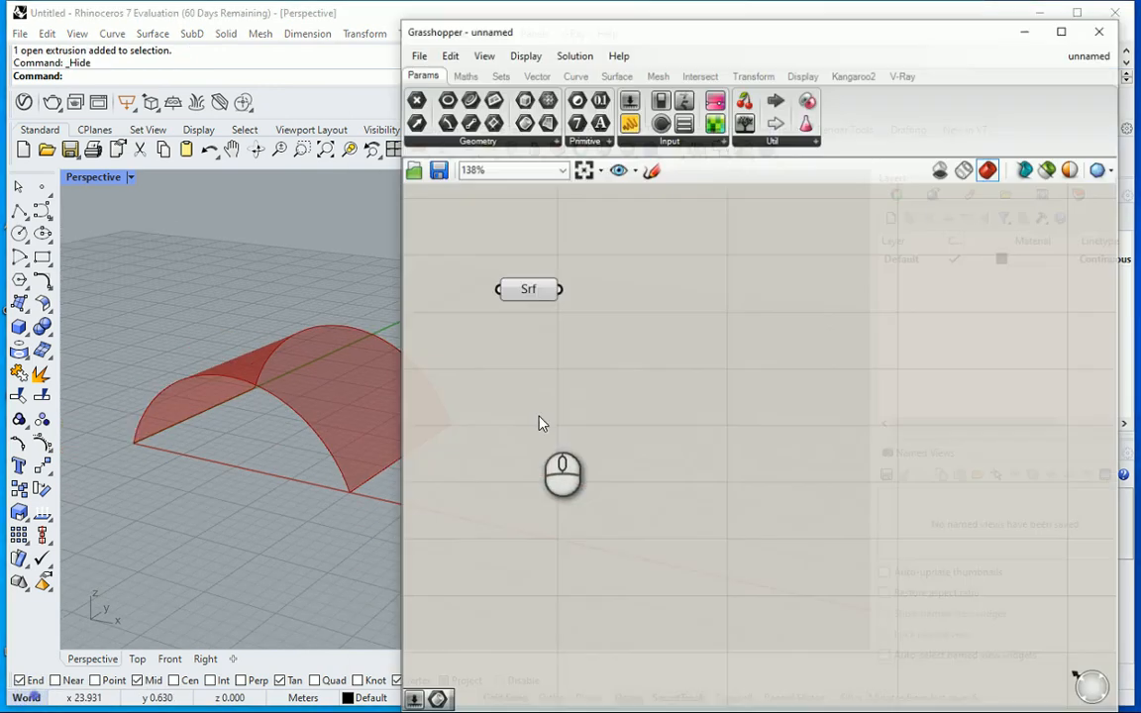
right_click(528, 288)
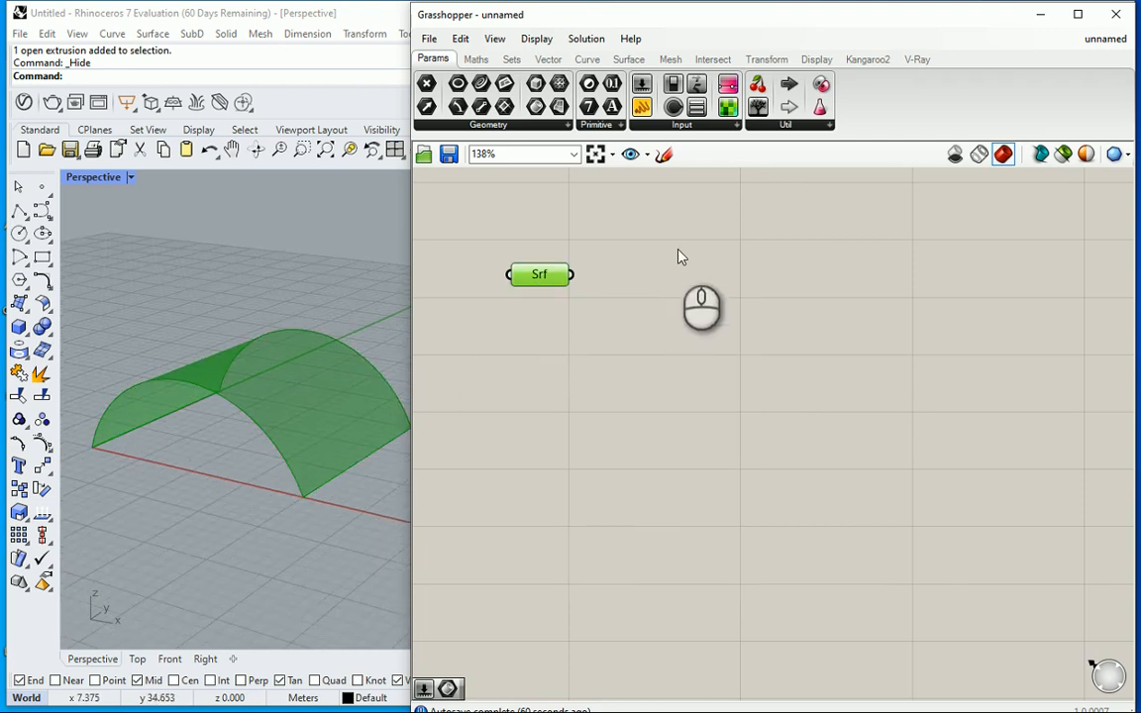
Step: Add Divide Surface and wire the referenced surface into its S input
text(divide)
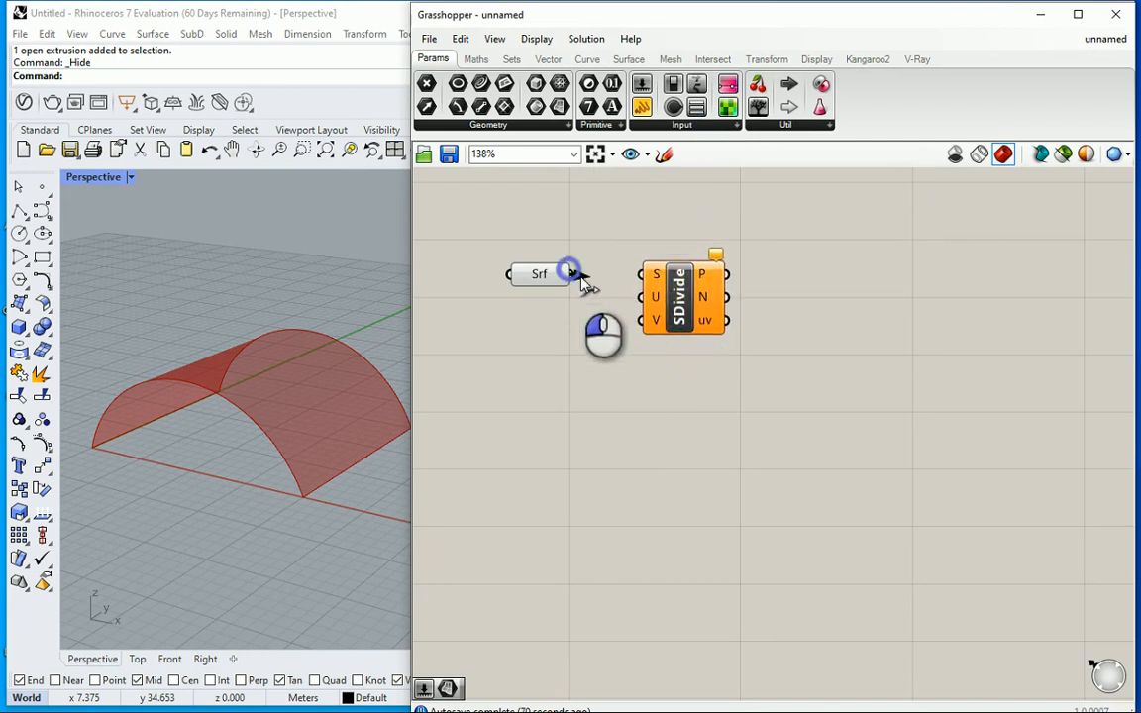
drag(569, 274, 656, 274)
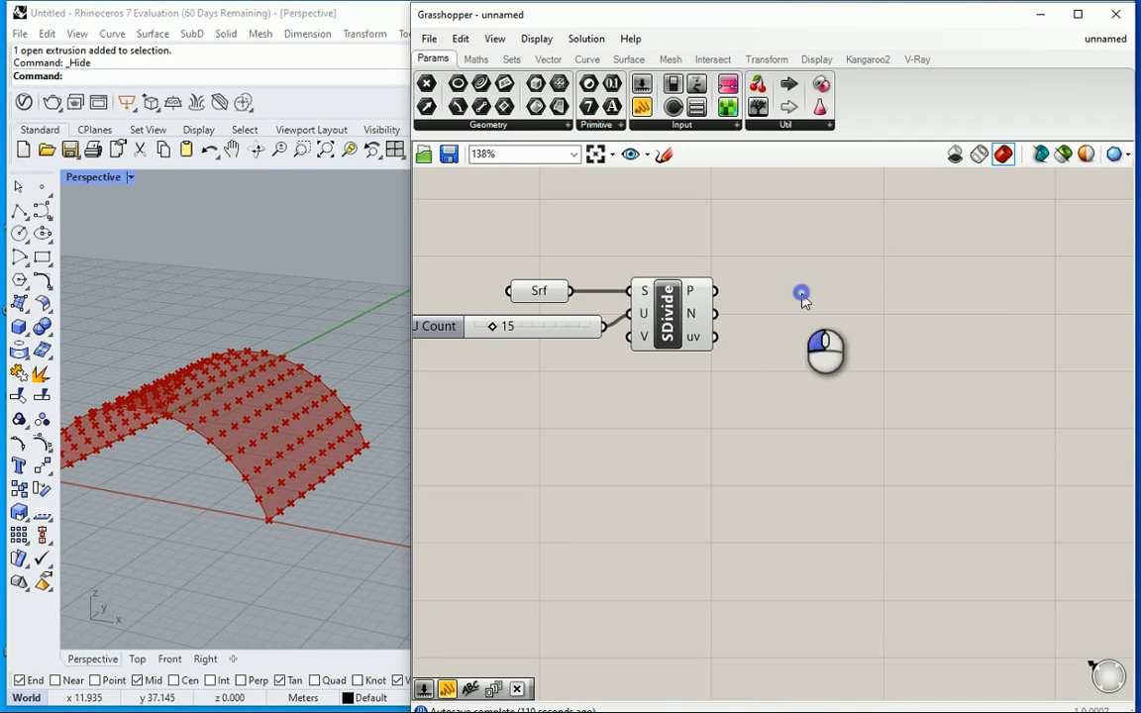
Step: Add a Circle CNR component and flatten the division point and normal outputs
text(circle)
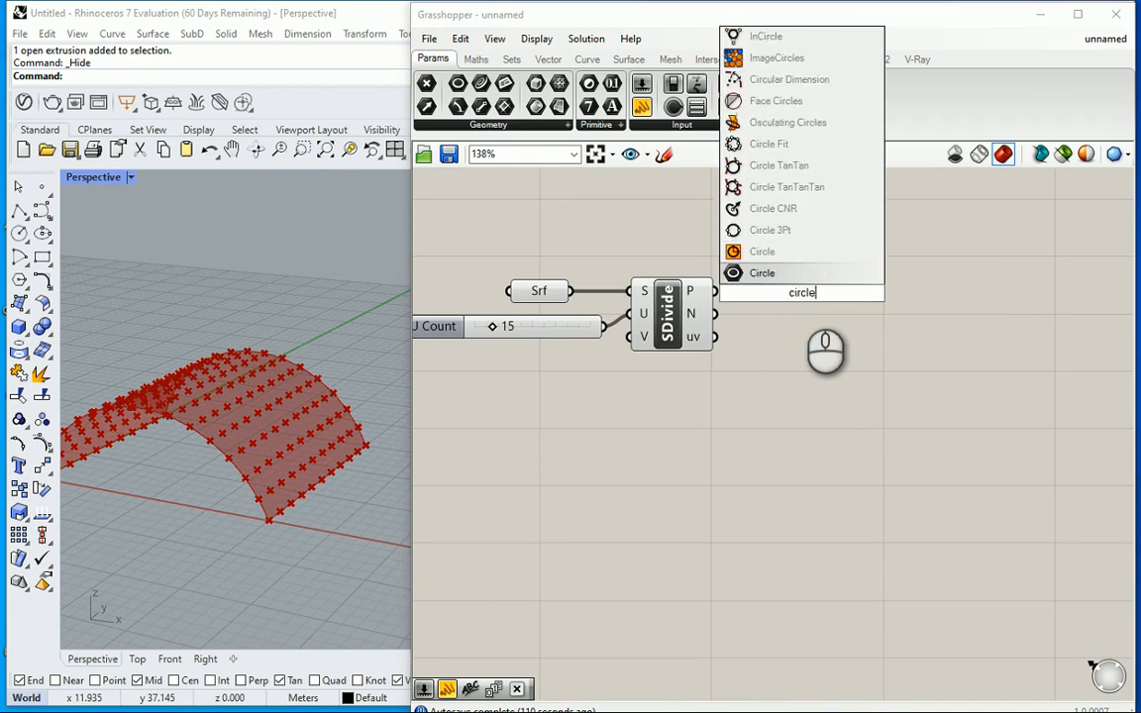
mouse_move(772, 208)
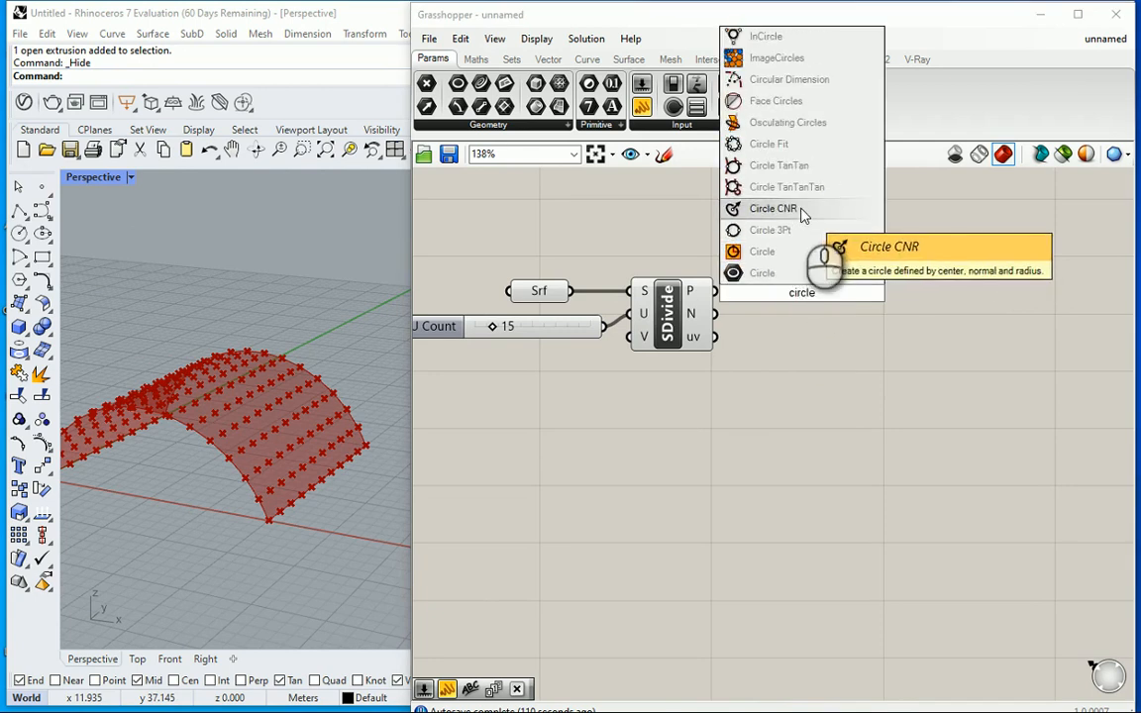
click(772, 207)
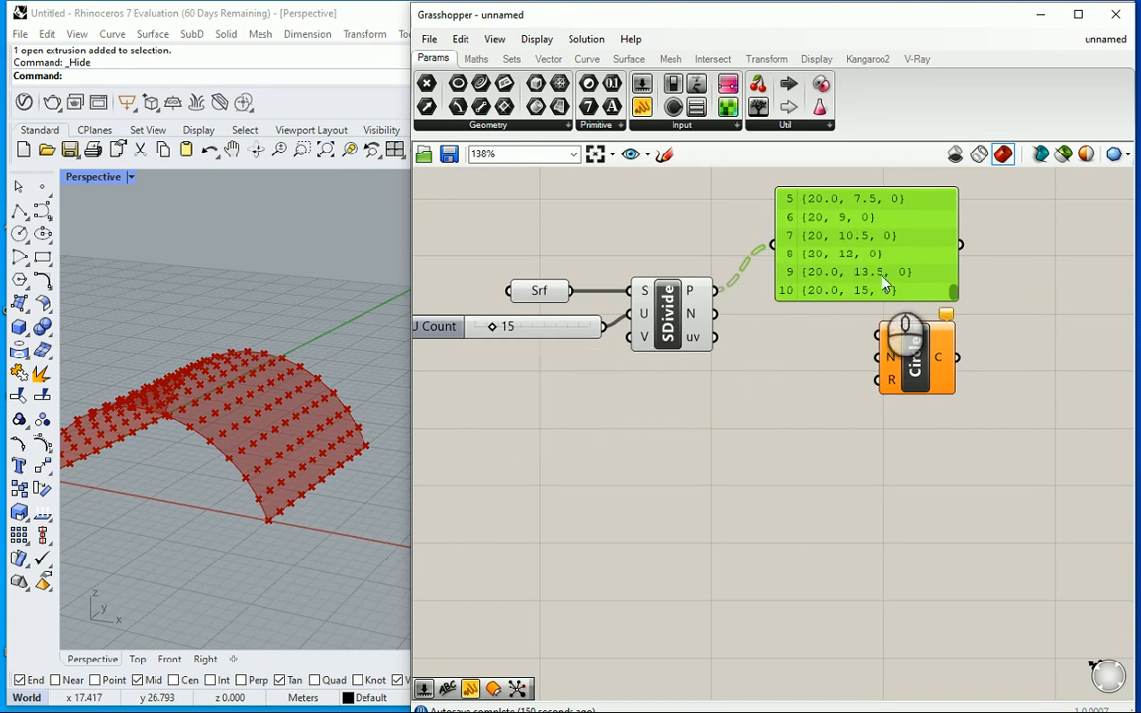
right_click(690, 290)
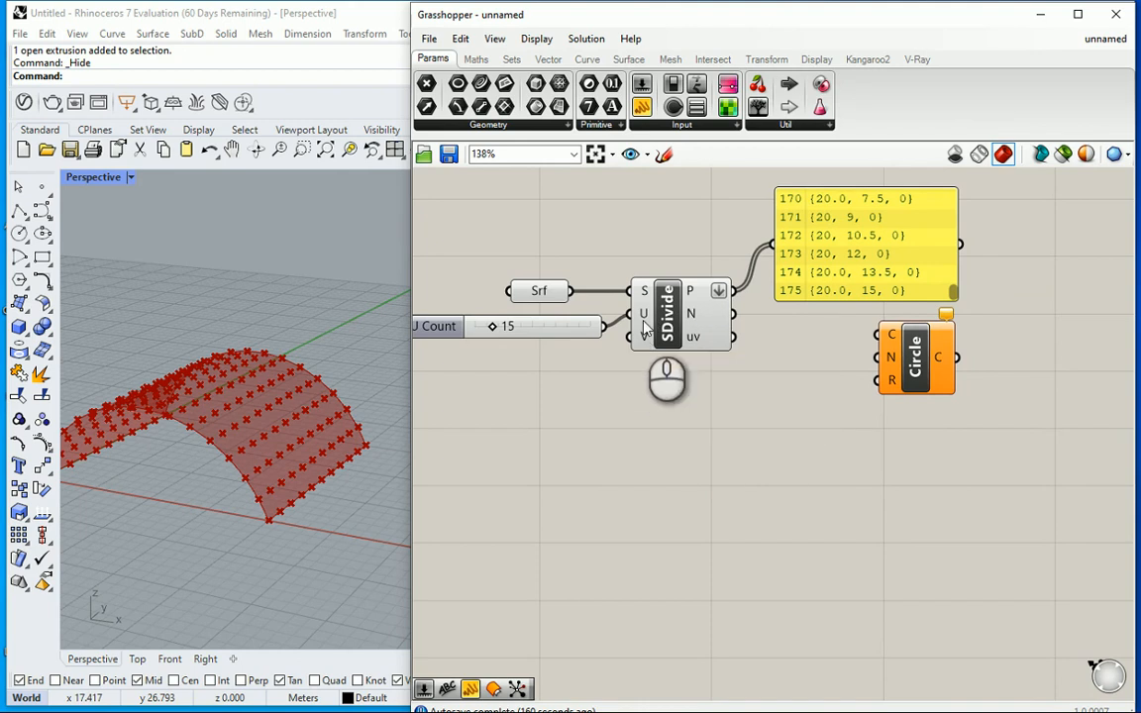
mouse_move(644, 336)
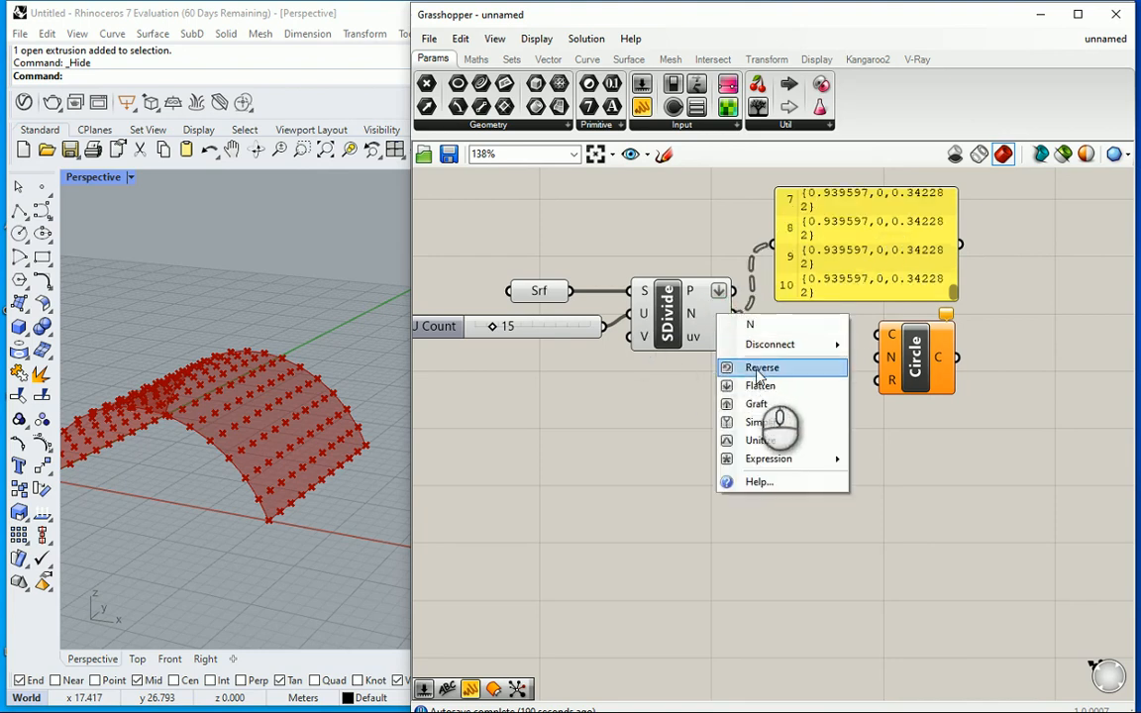
click(762, 367)
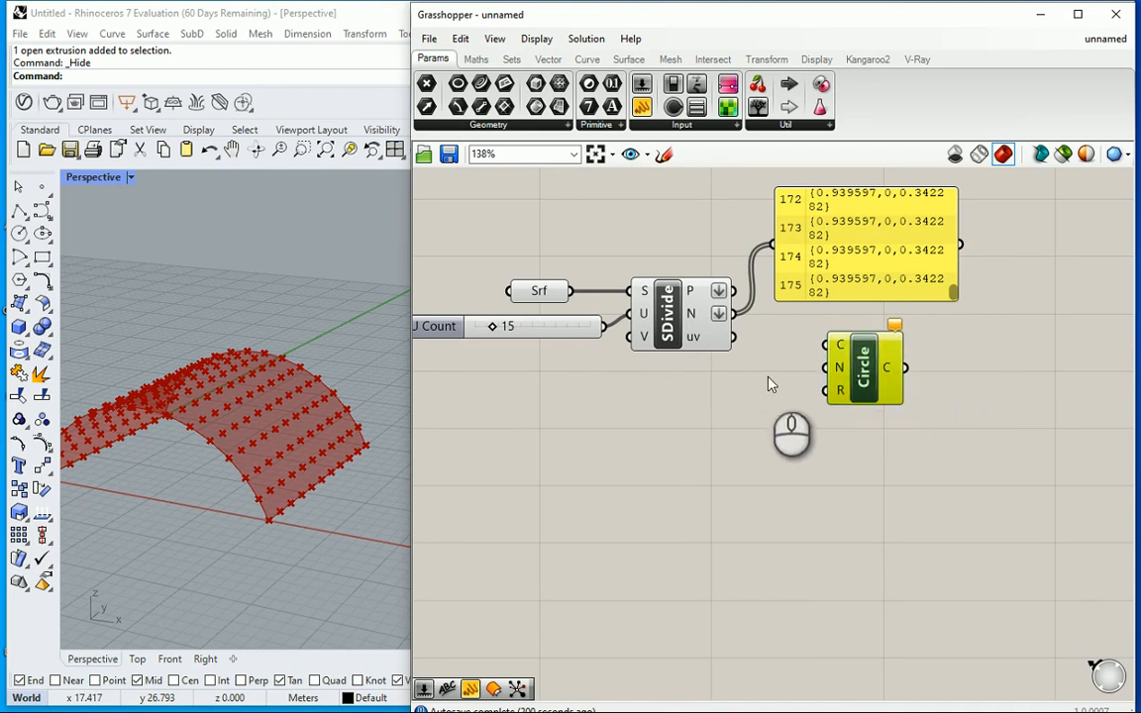
mouse_move(840, 345)
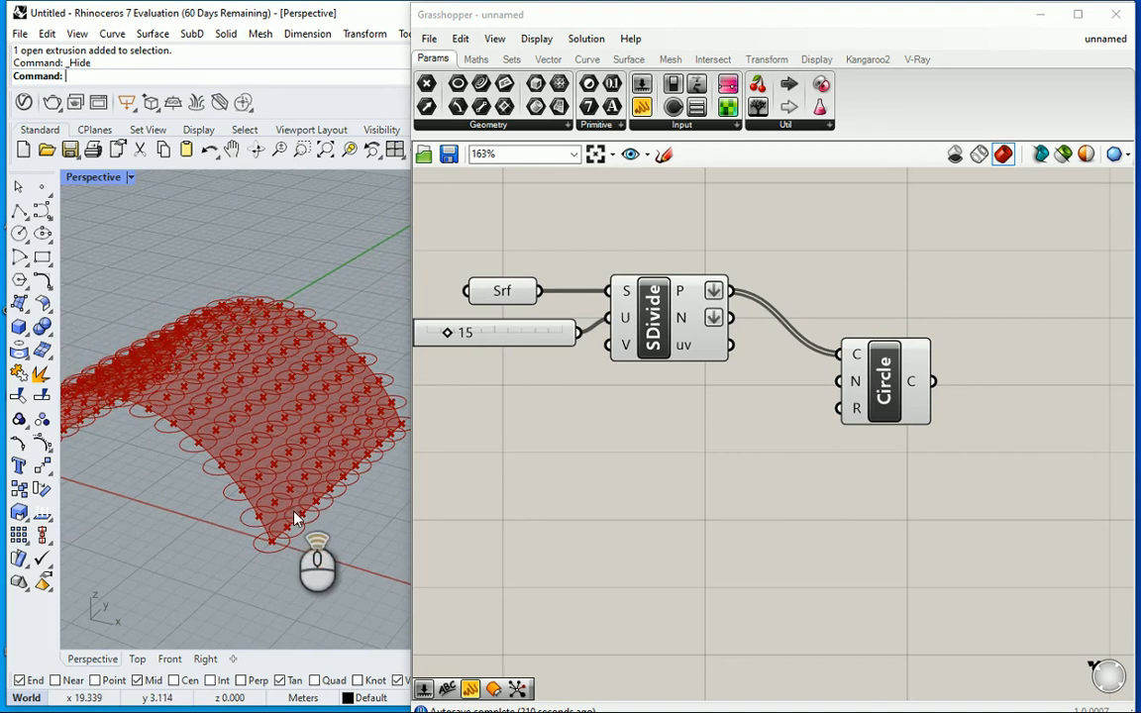
Step: Orbit the view to look across the circles on the vault
drag(316, 560, 317, 466)
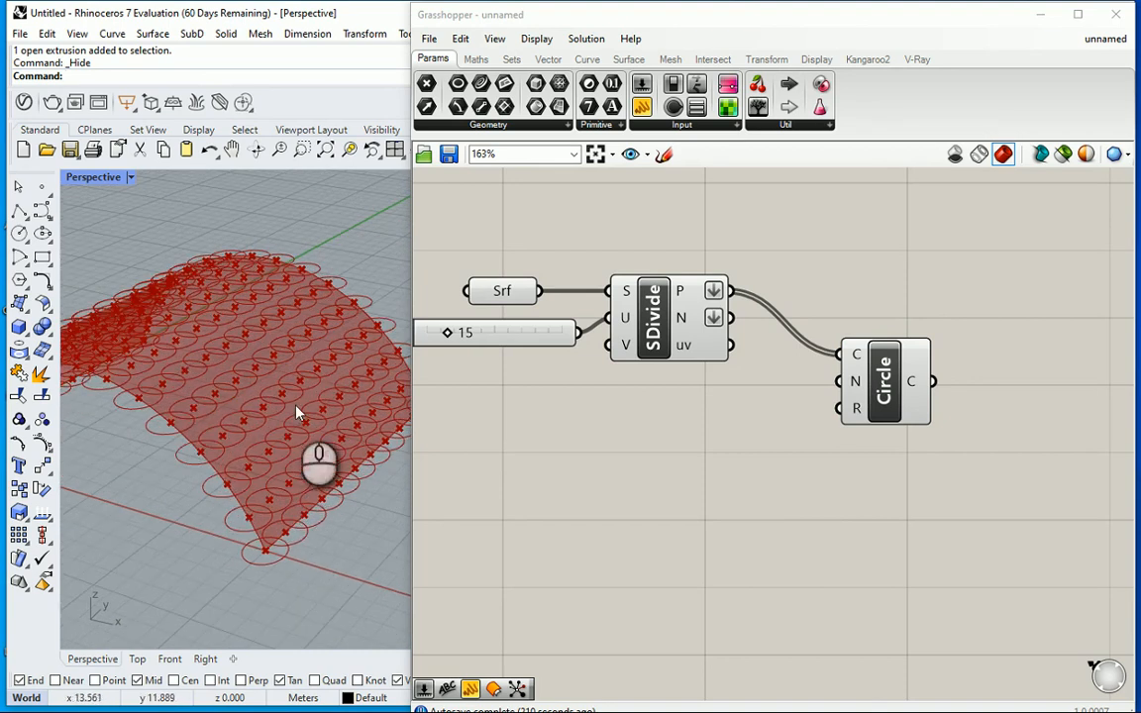
mouse_move(278, 440)
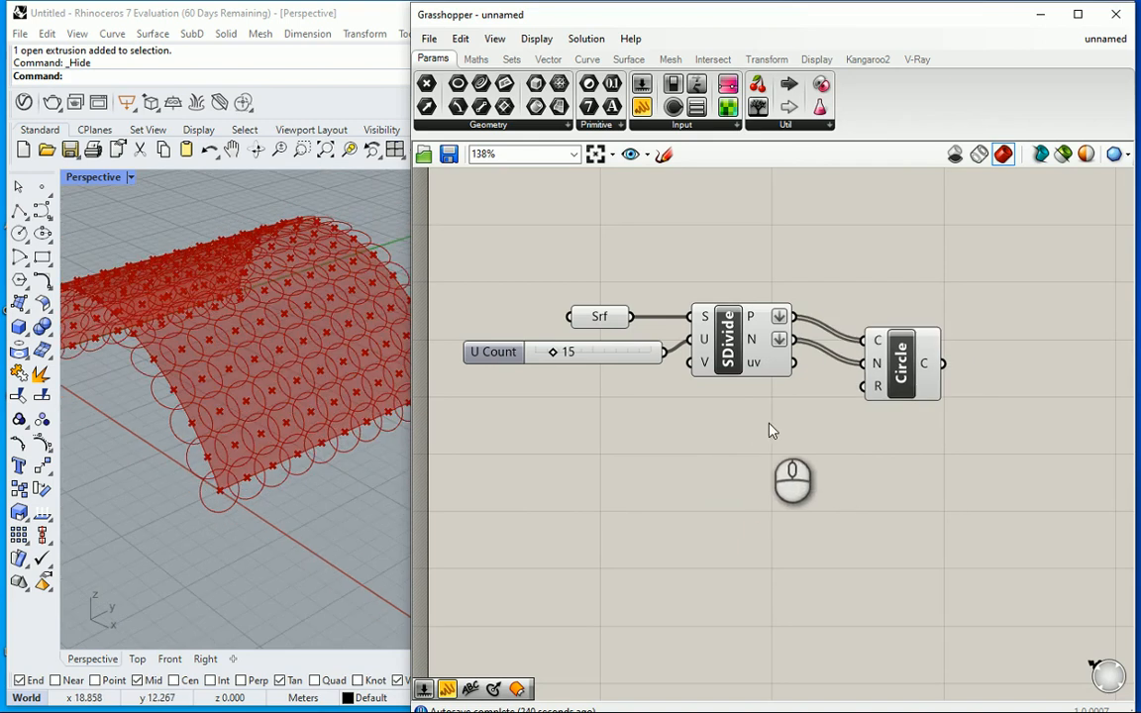
mouse_move(248, 463)
text(ran)
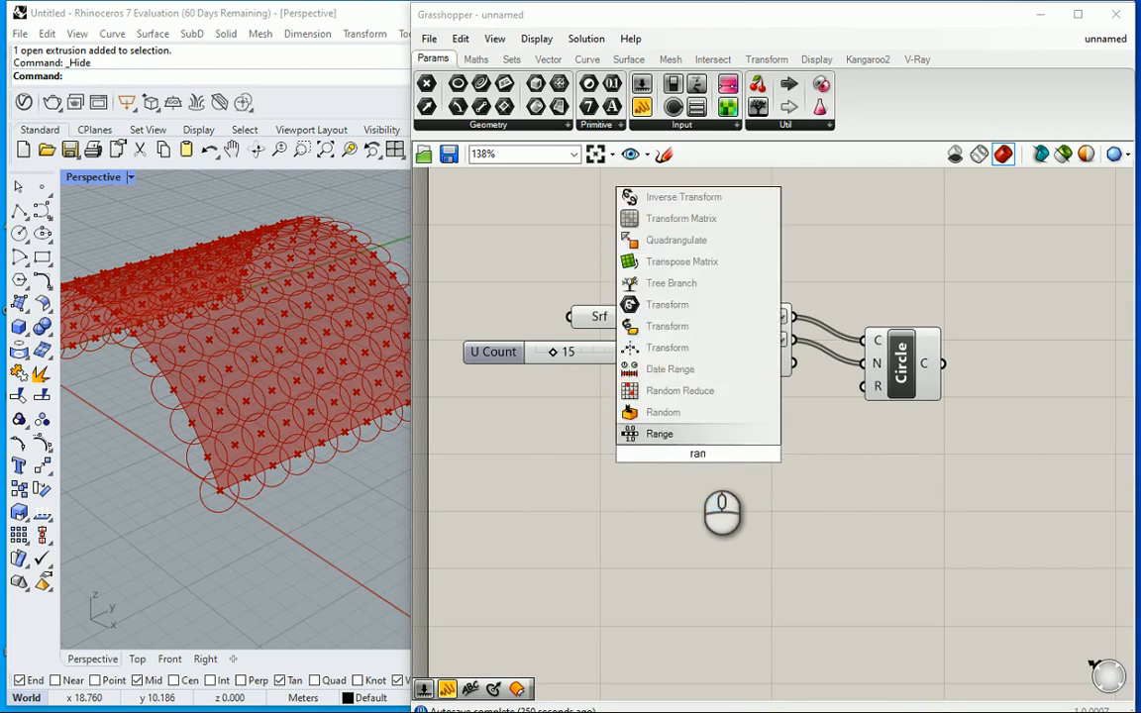
Step: Feed a Random component into the circle radii, with its count slider at 176
click(663, 412)
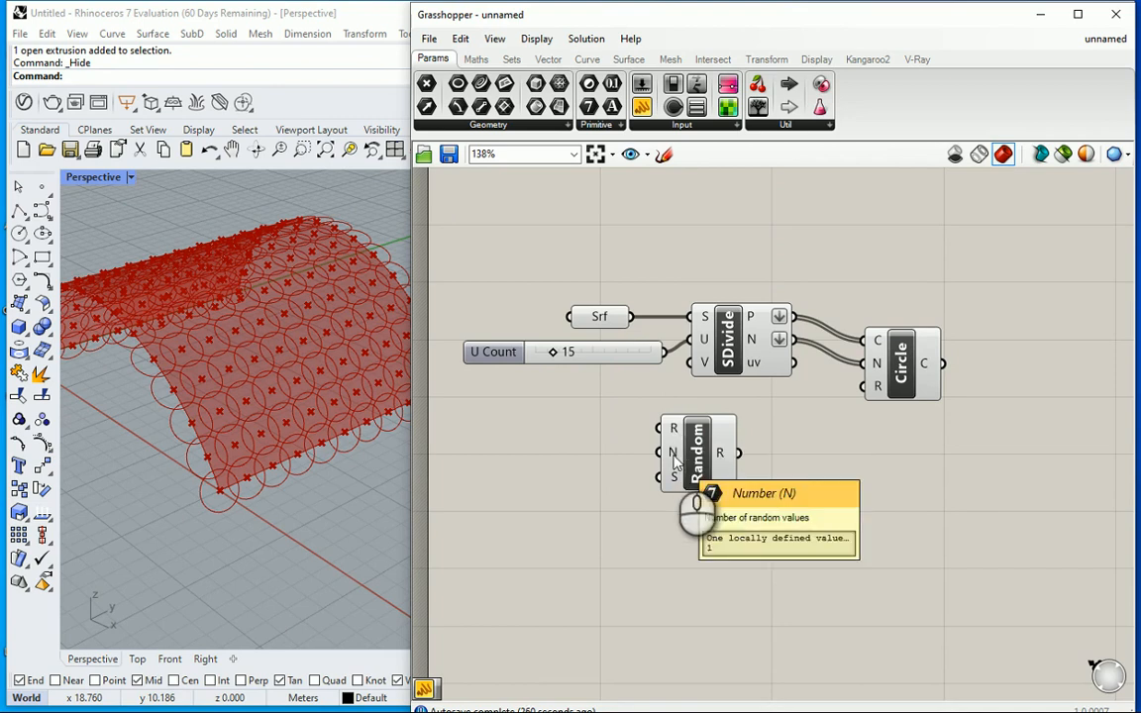
mouse_move(674, 478)
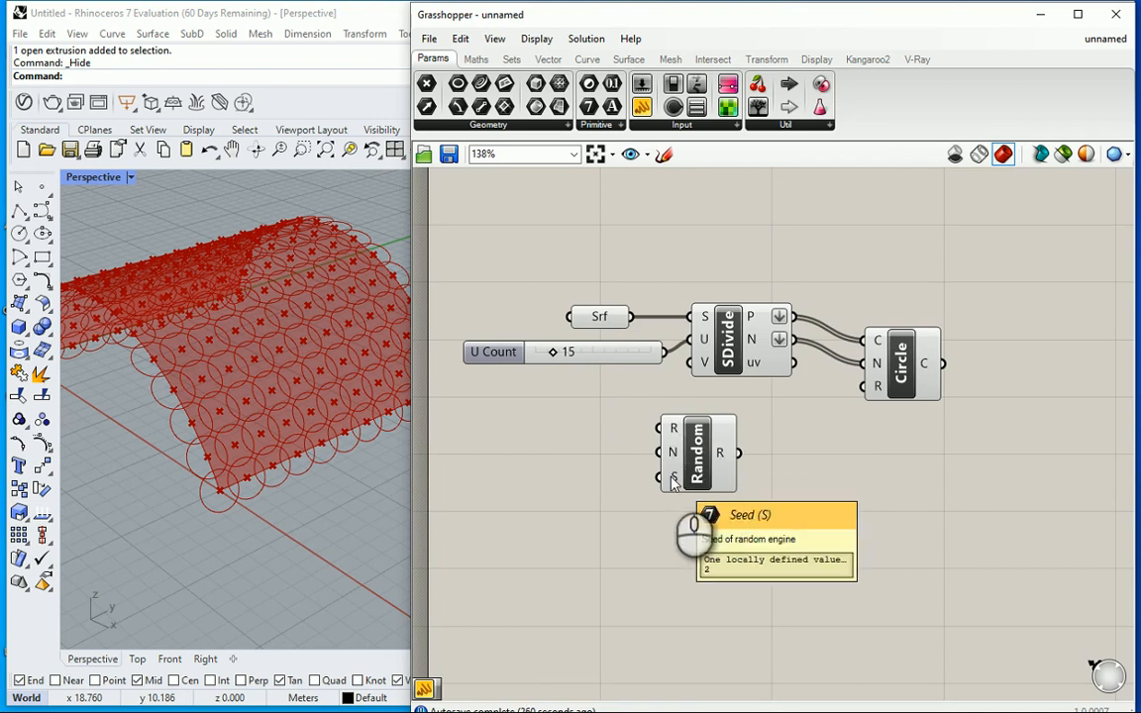
drag(698, 452, 748, 441)
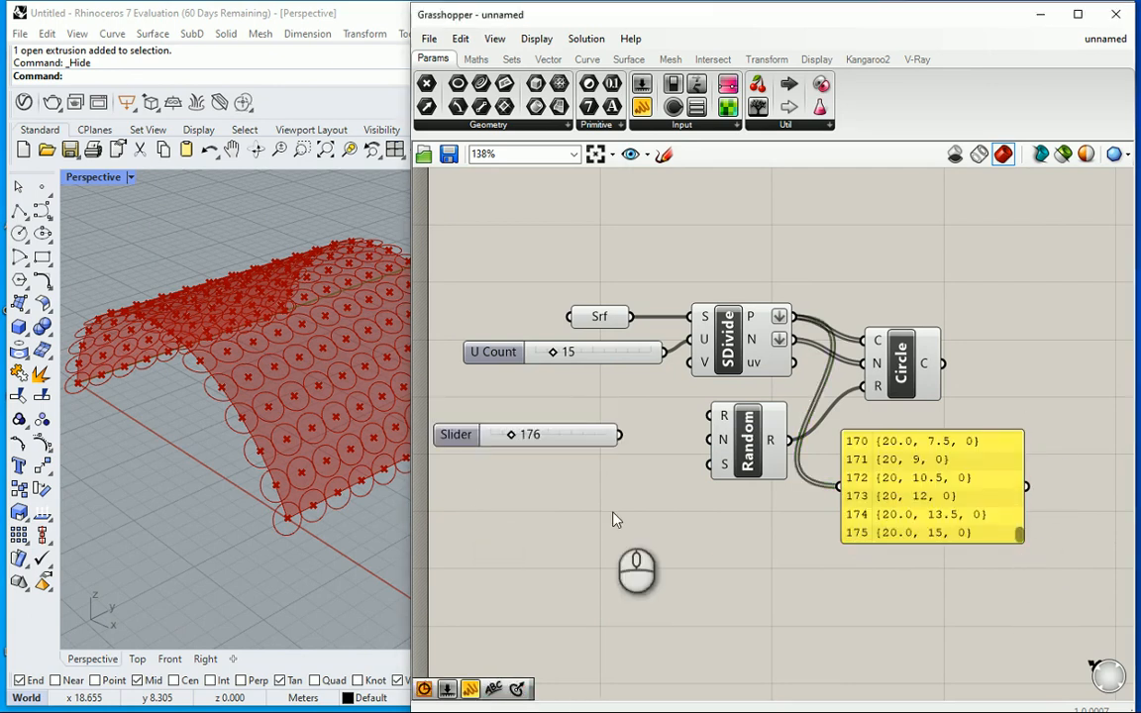
click(569, 438)
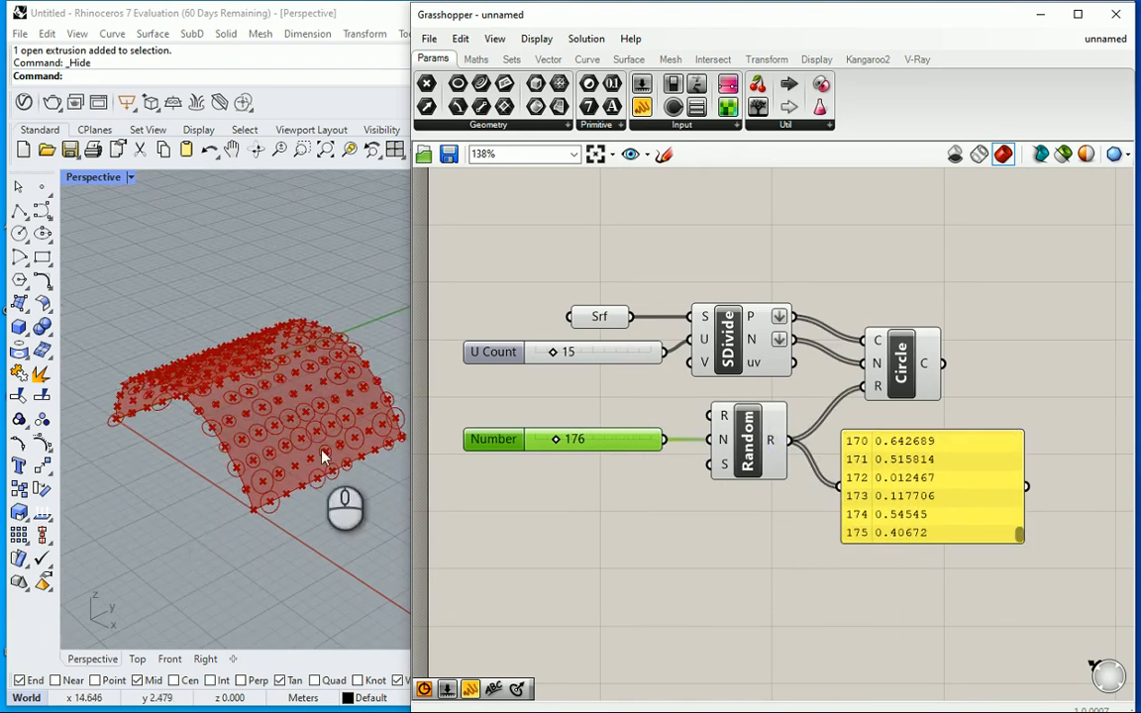
scroll(down, 3)
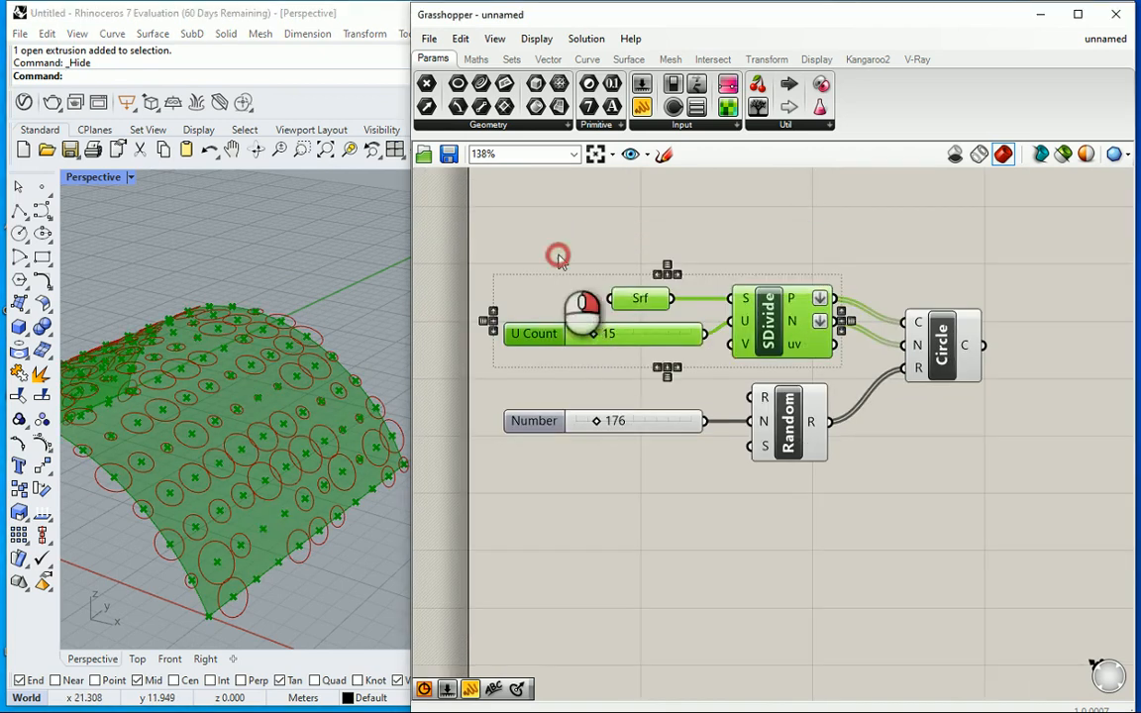
Step: Group the surface-division components and title the group 'Points on surface'
right_click(557, 256)
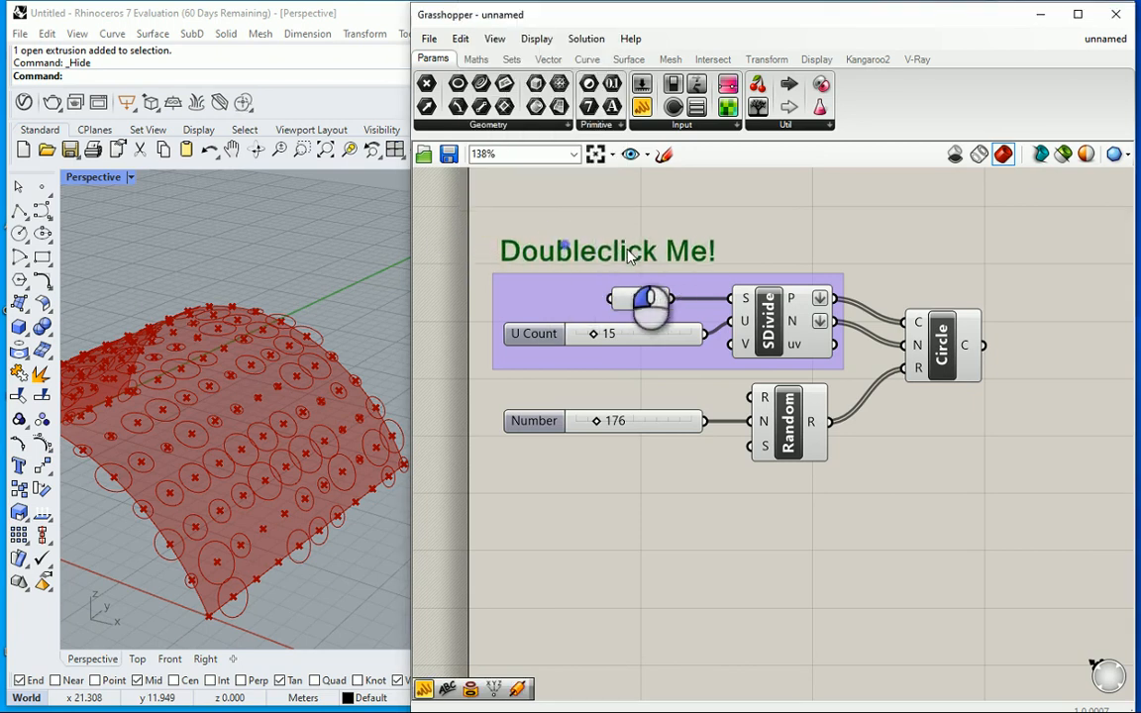
double_click(607, 250)
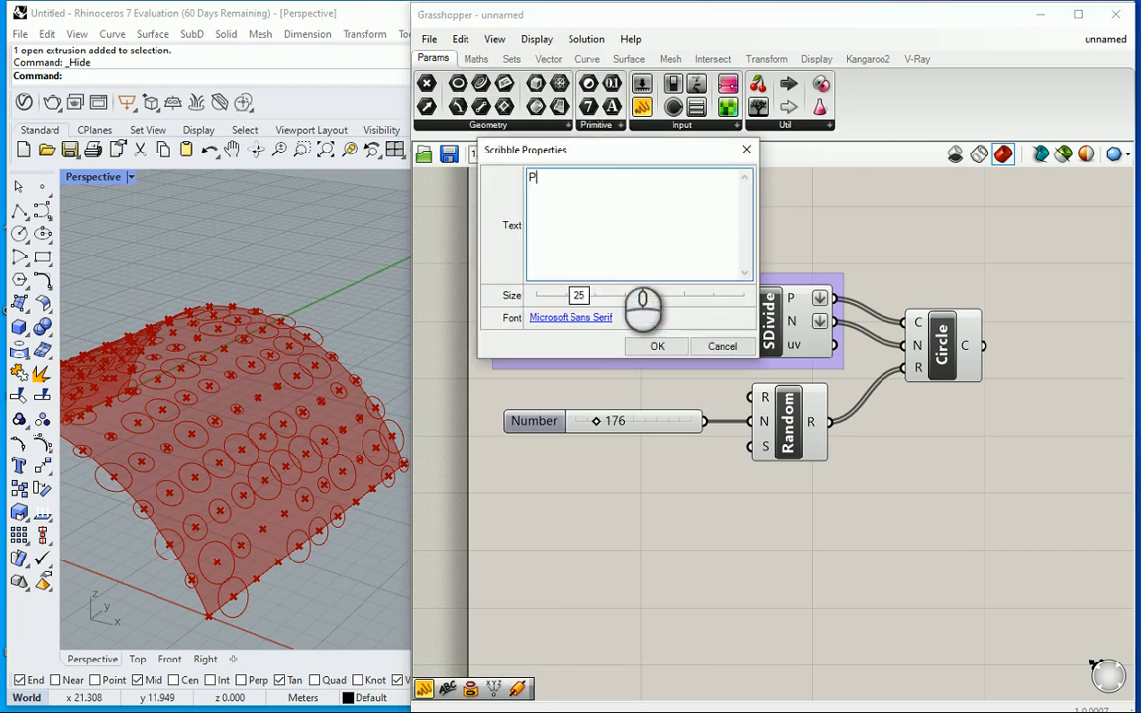
text(oints on)
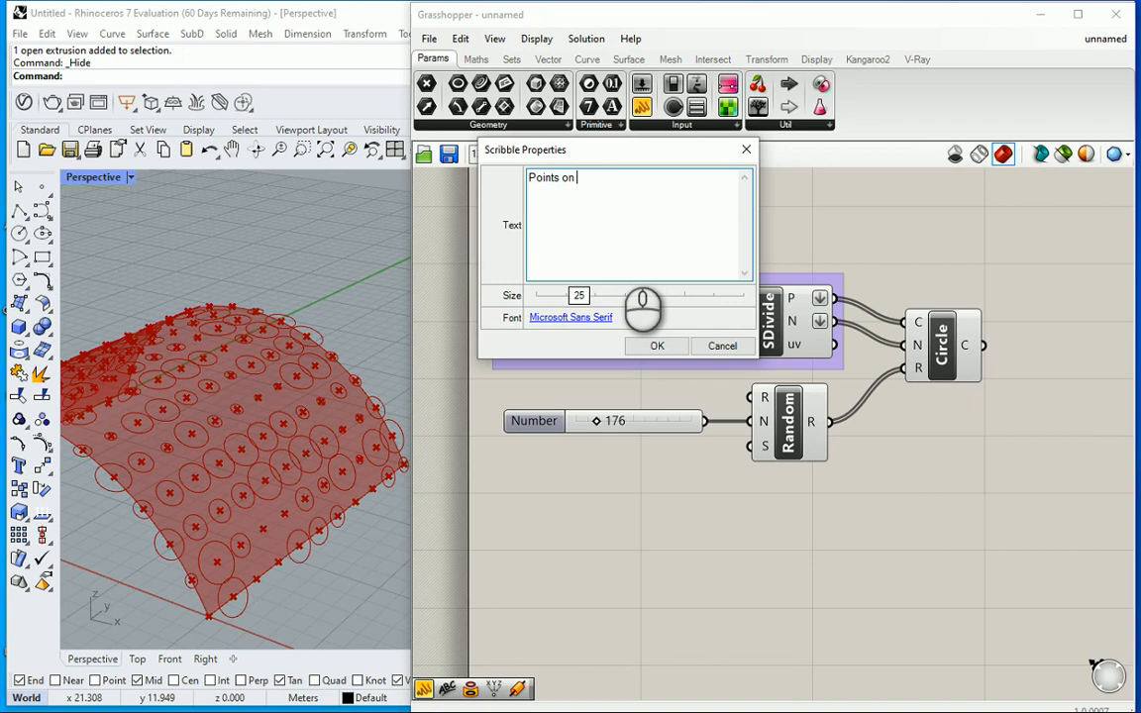
text(surface)
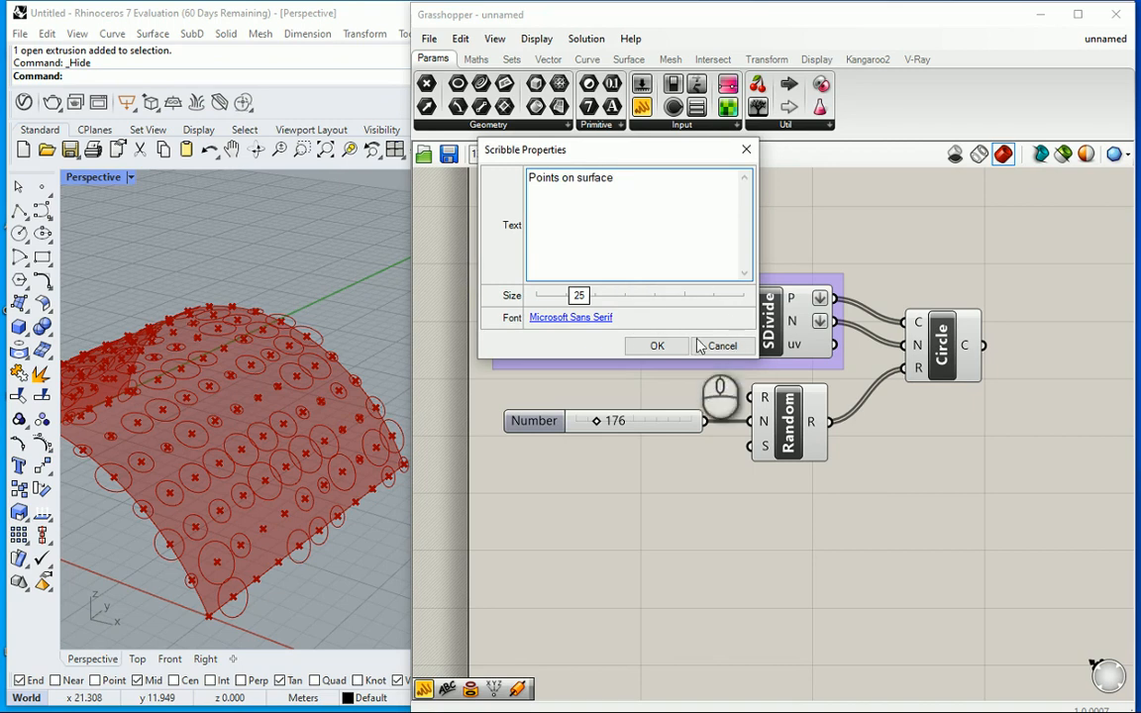
click(657, 345)
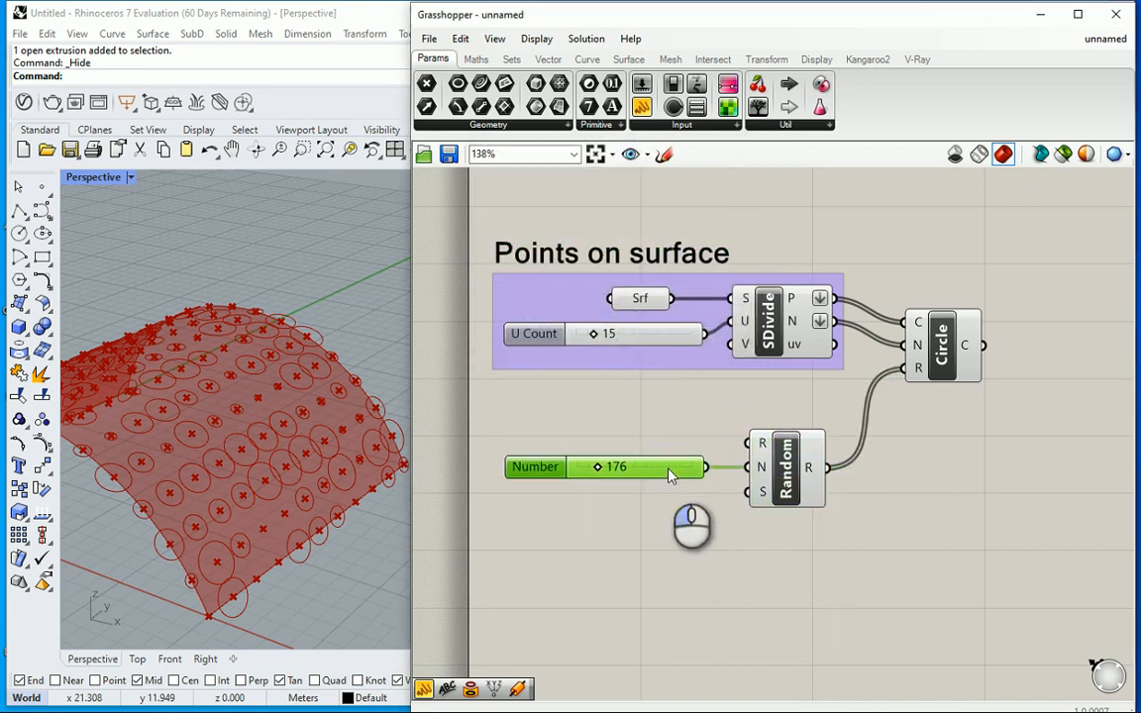
Step: Group the slider and Random component under the title 'Random numbers'
right_click(671, 466)
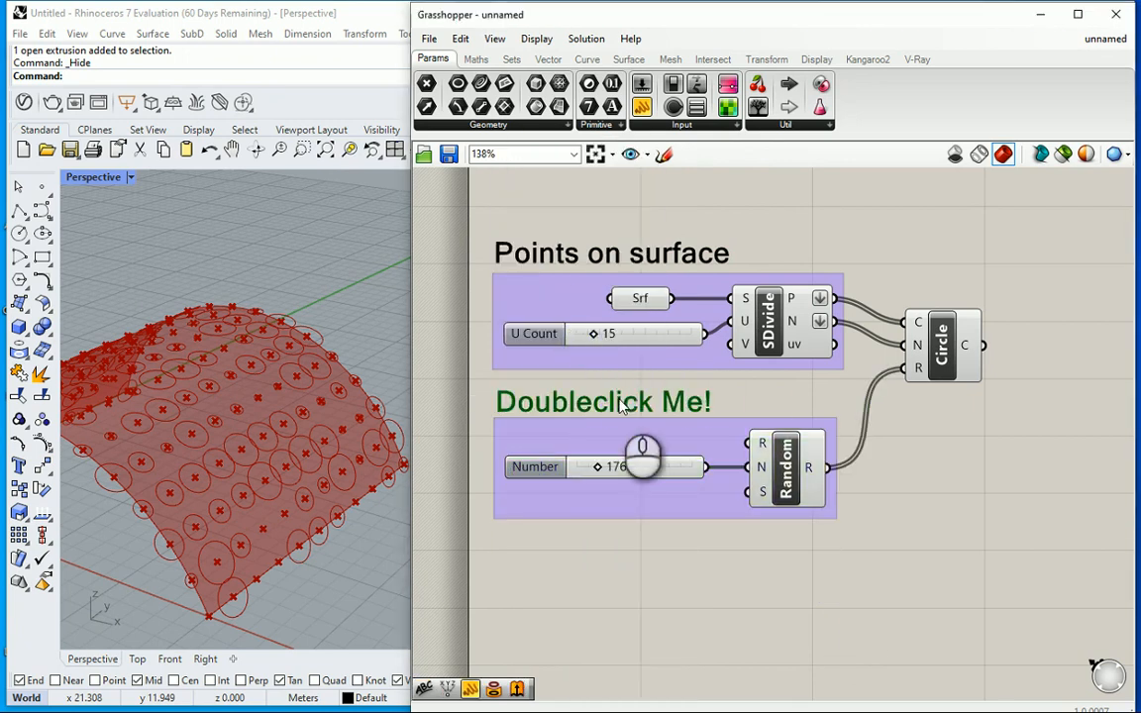
double_click(602, 401)
text(Random numbers)
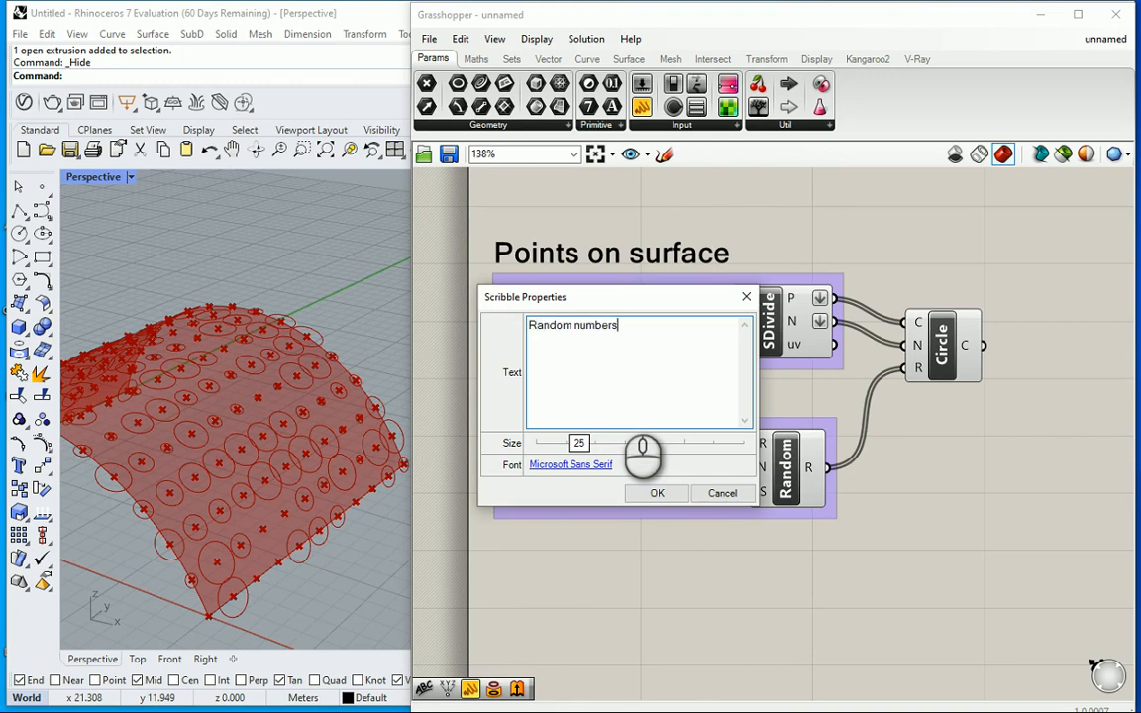
click(657, 493)
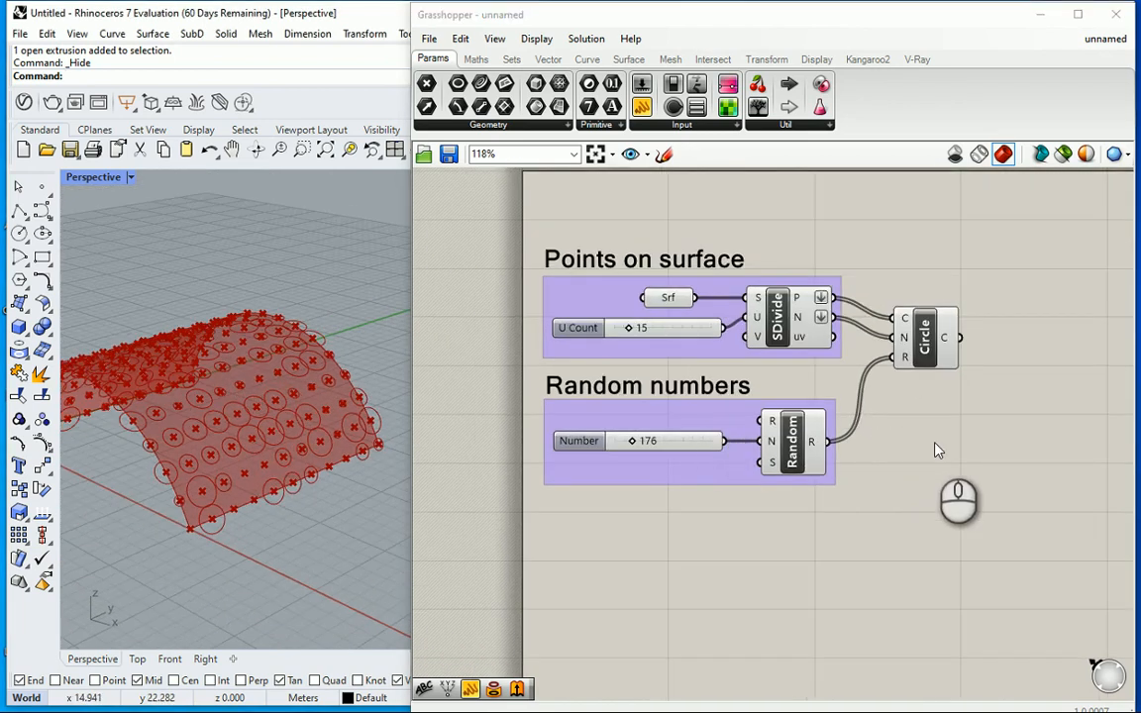
mouse_move(922, 338)
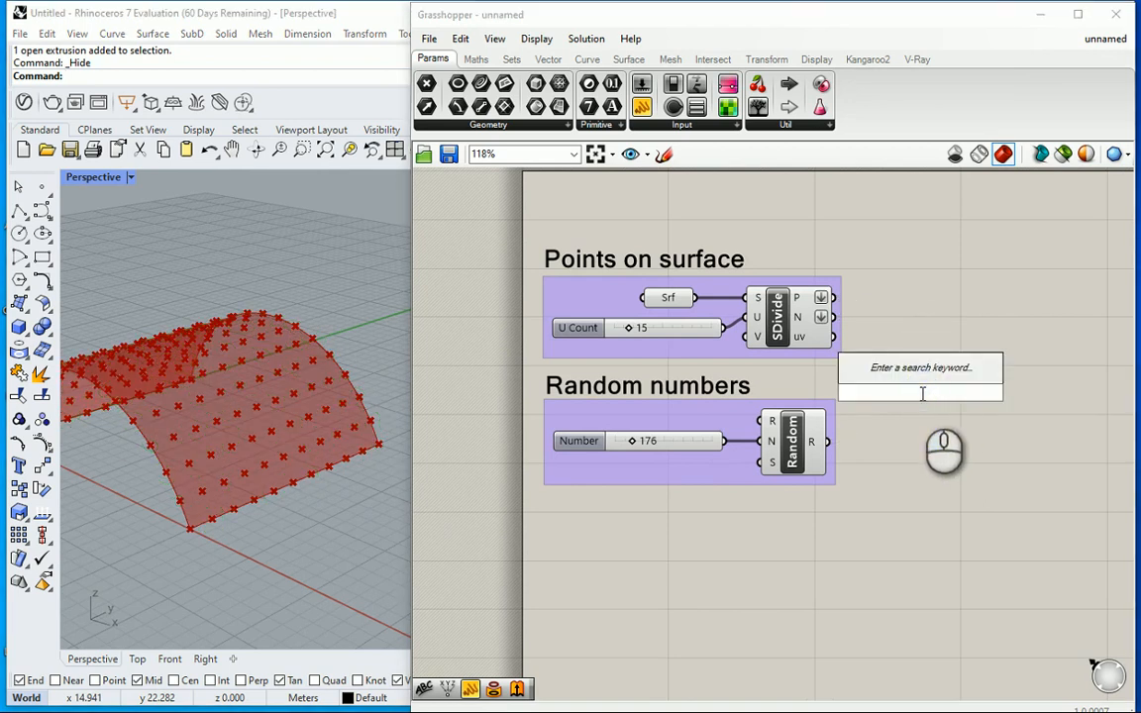
Step: Add a Polygon component fed by the division points and random radii
text(polygon)
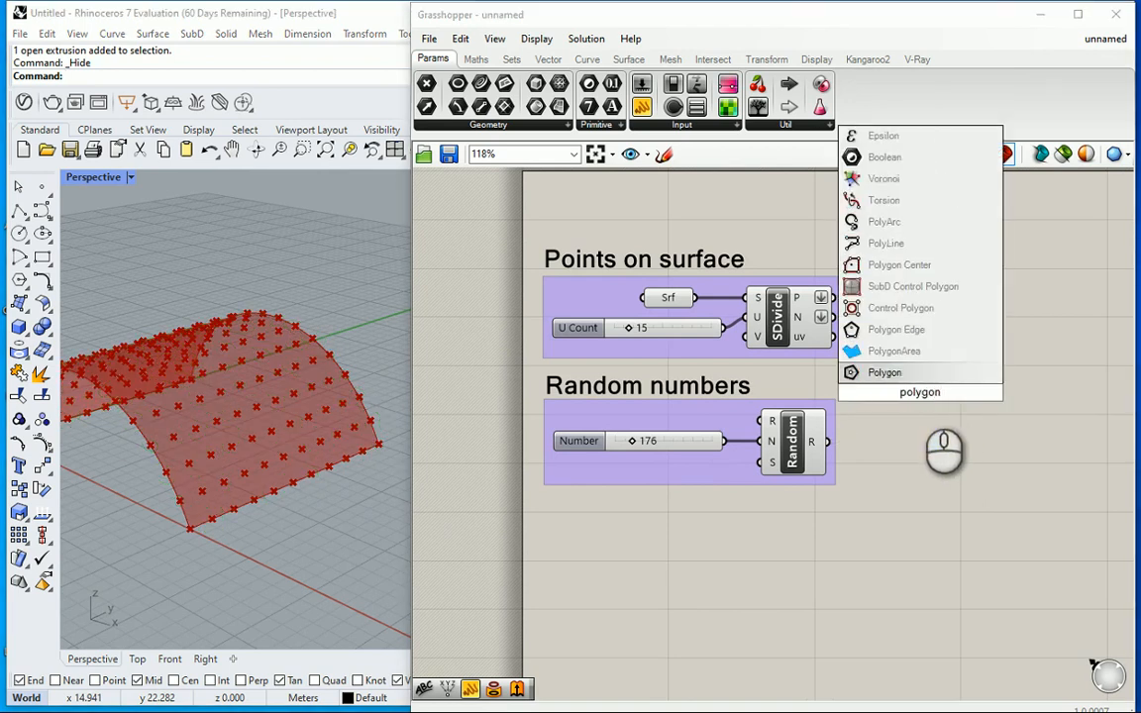
click(883, 371)
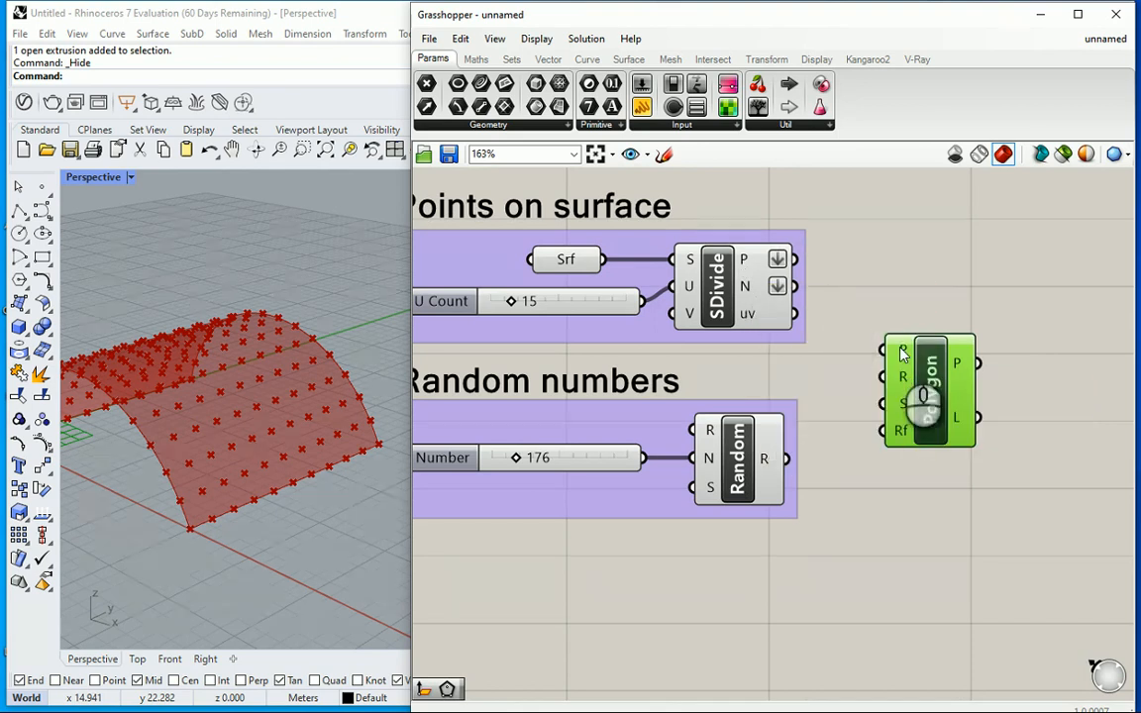
mouse_move(931, 363)
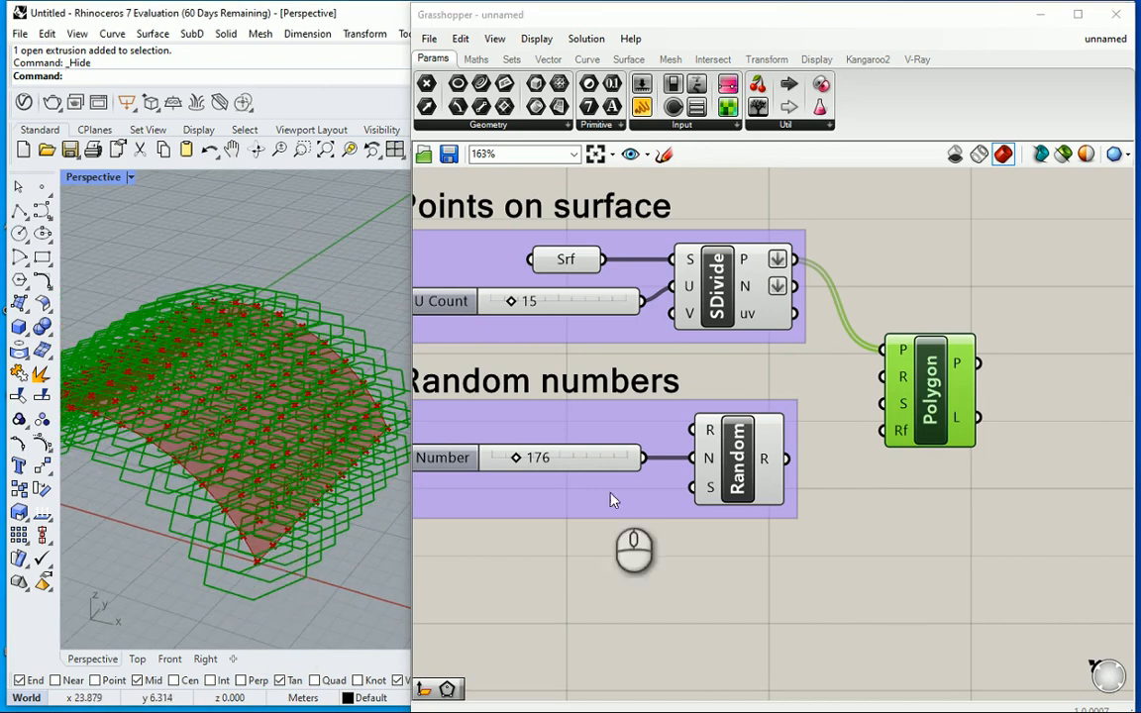
mouse_move(902, 404)
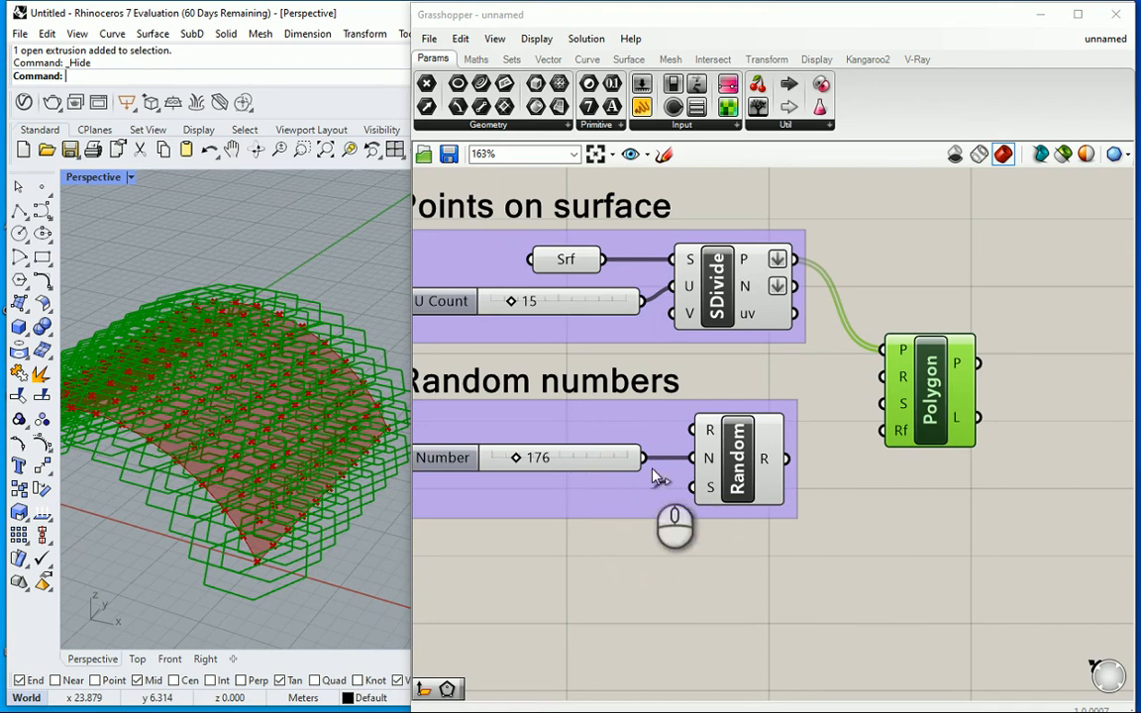
drag(789, 457, 886, 404)
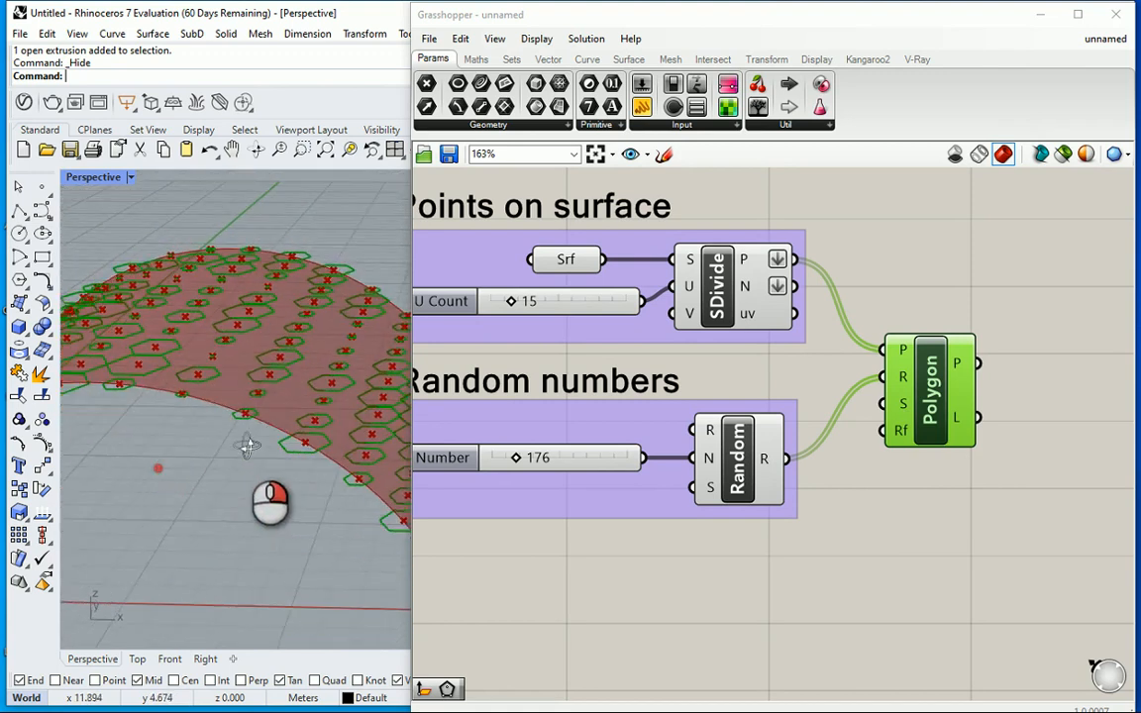
drag(270, 503, 343, 471)
text(normal)
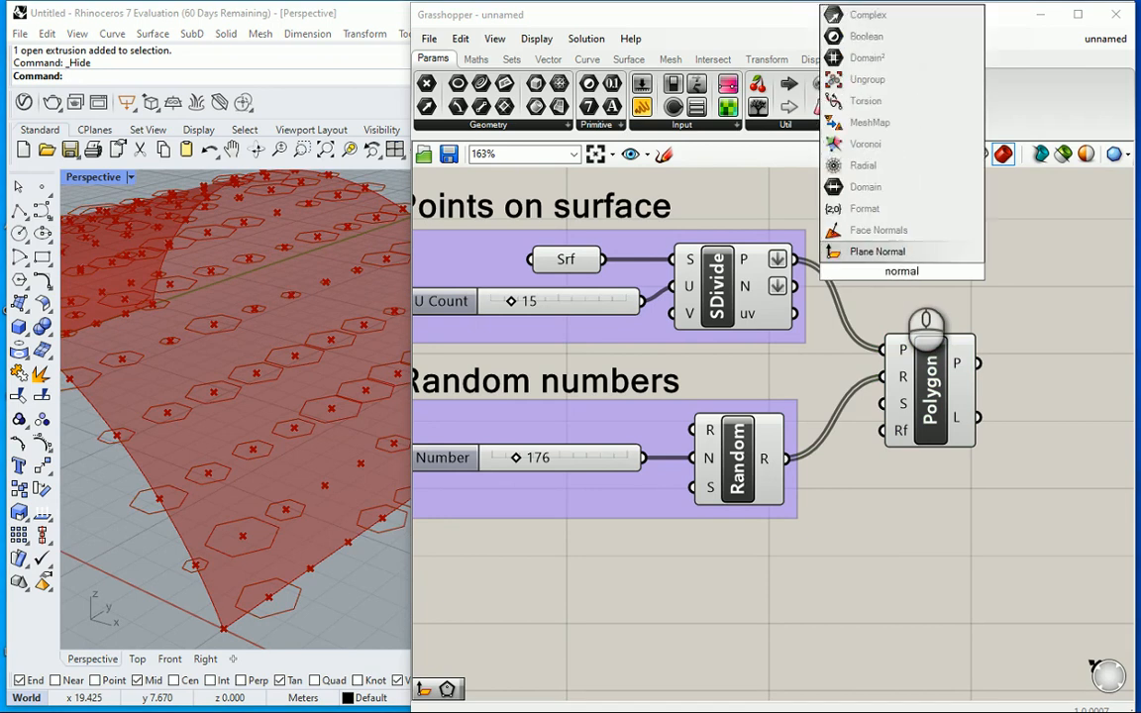
Step: Place a Plane Normal component on the canvas
click(877, 250)
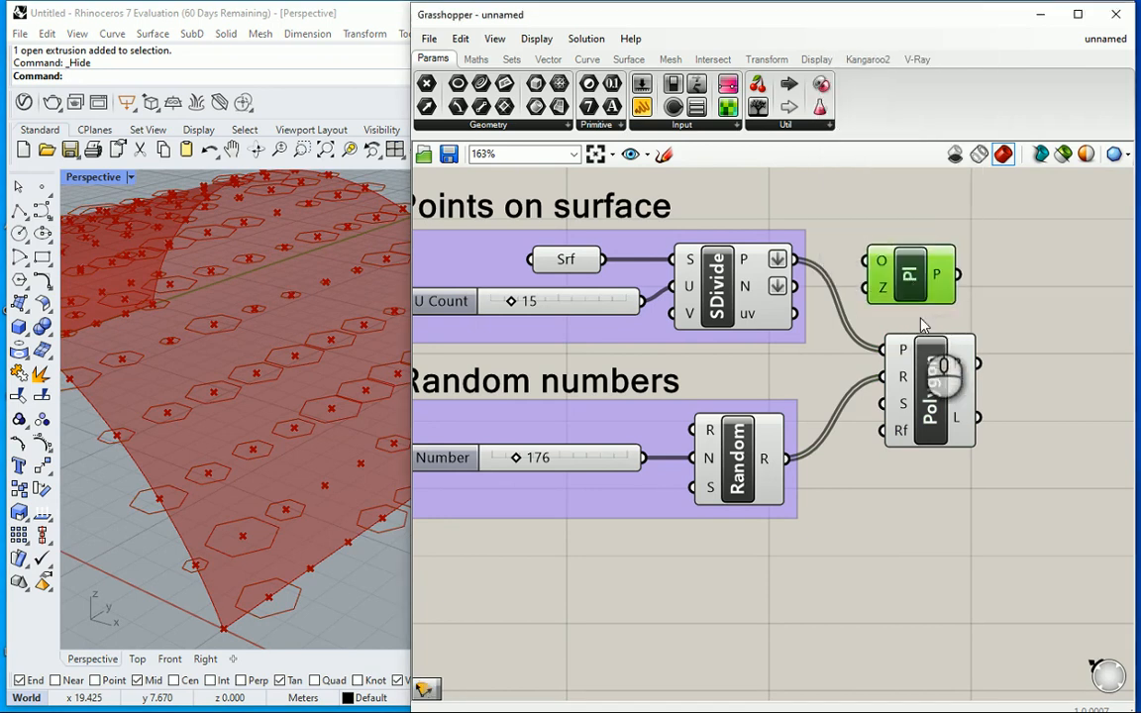
mouse_move(892, 261)
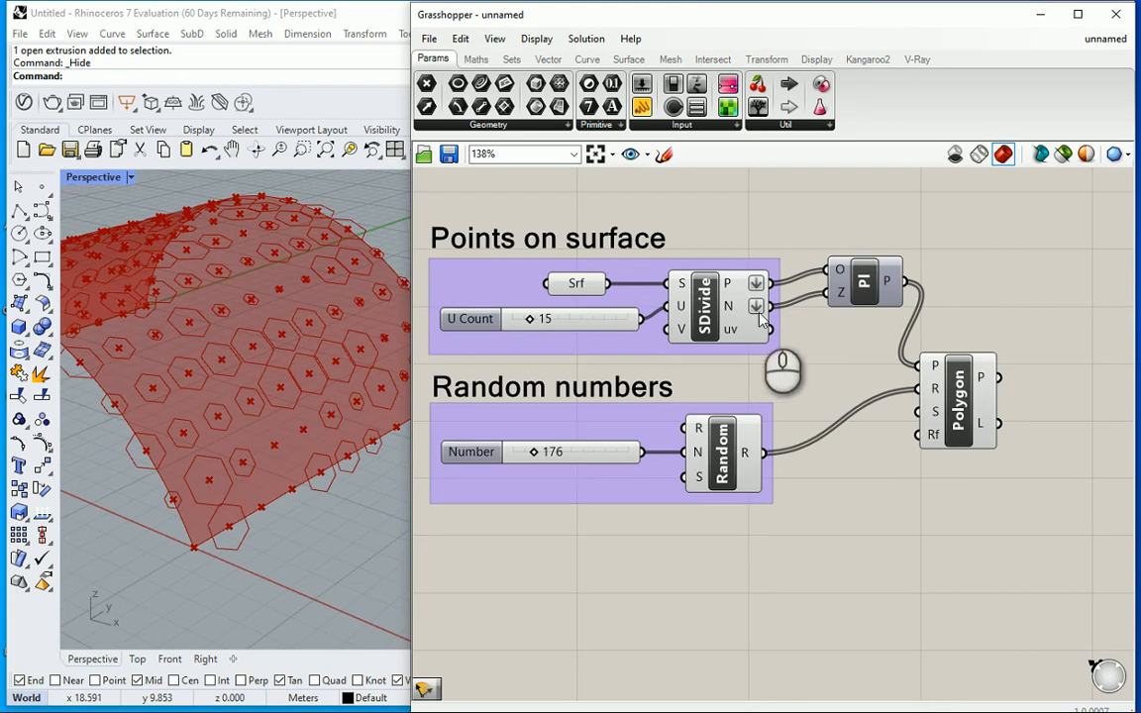
mouse_move(265, 432)
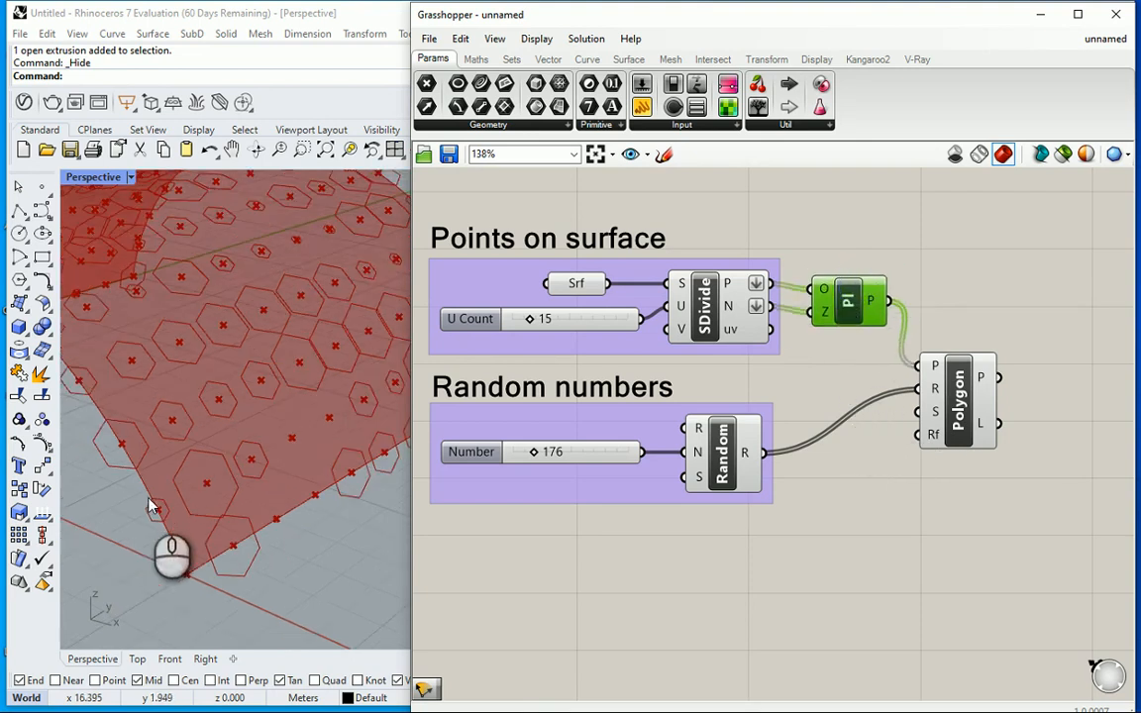
mouse_move(278, 413)
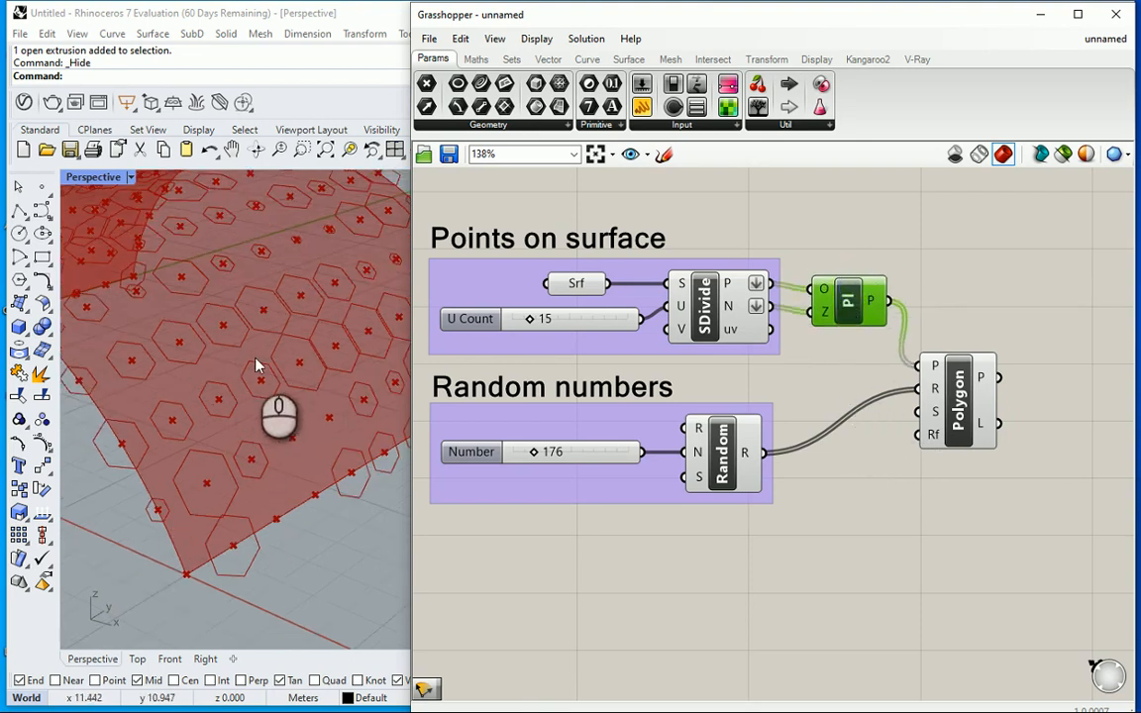
mouse_move(327, 441)
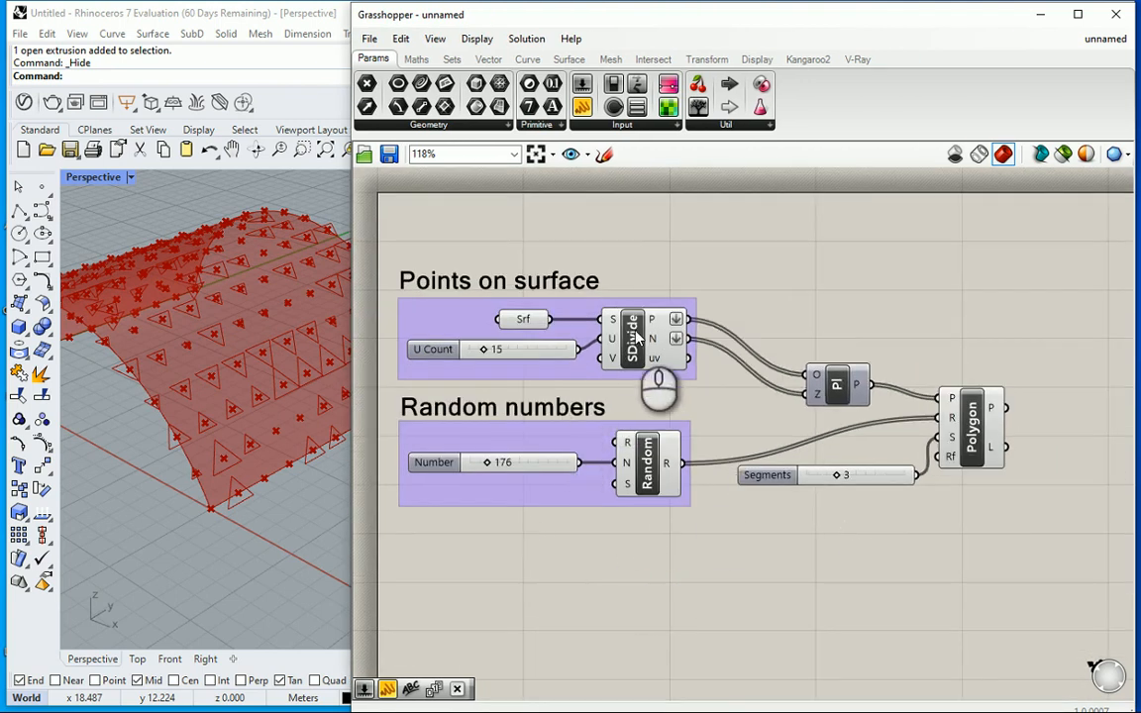
Step: Add a Number Slider named Segments set to 3 on the Polygon S input
right_click(632, 337)
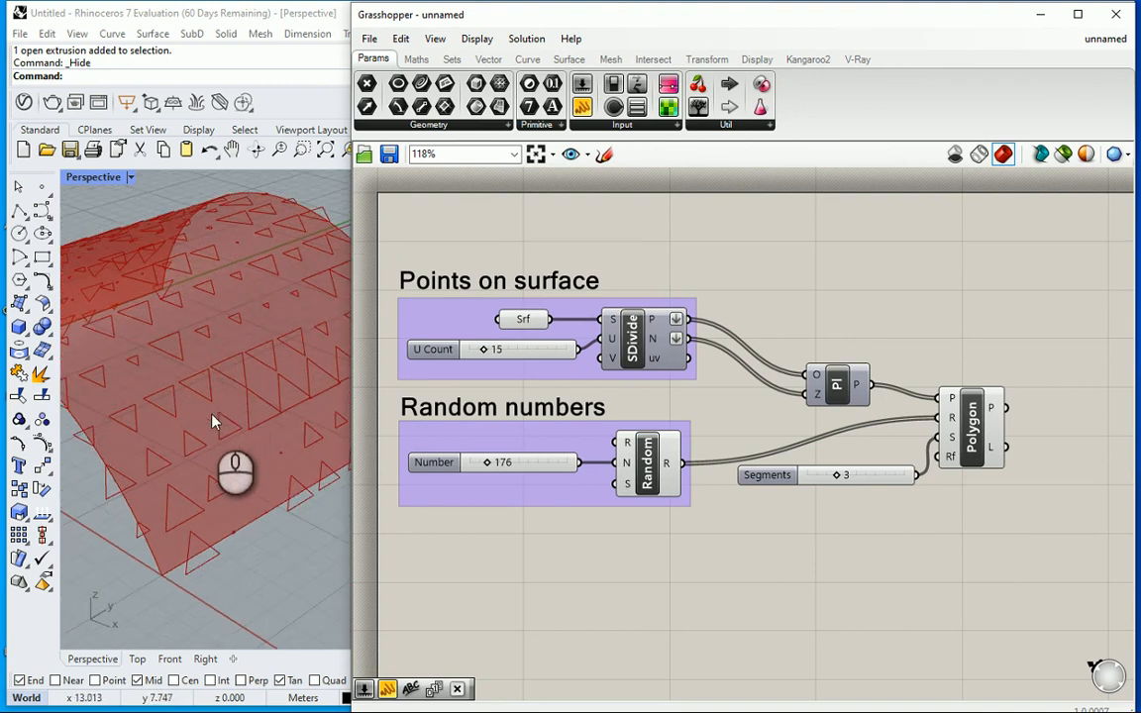
mouse_move(252, 414)
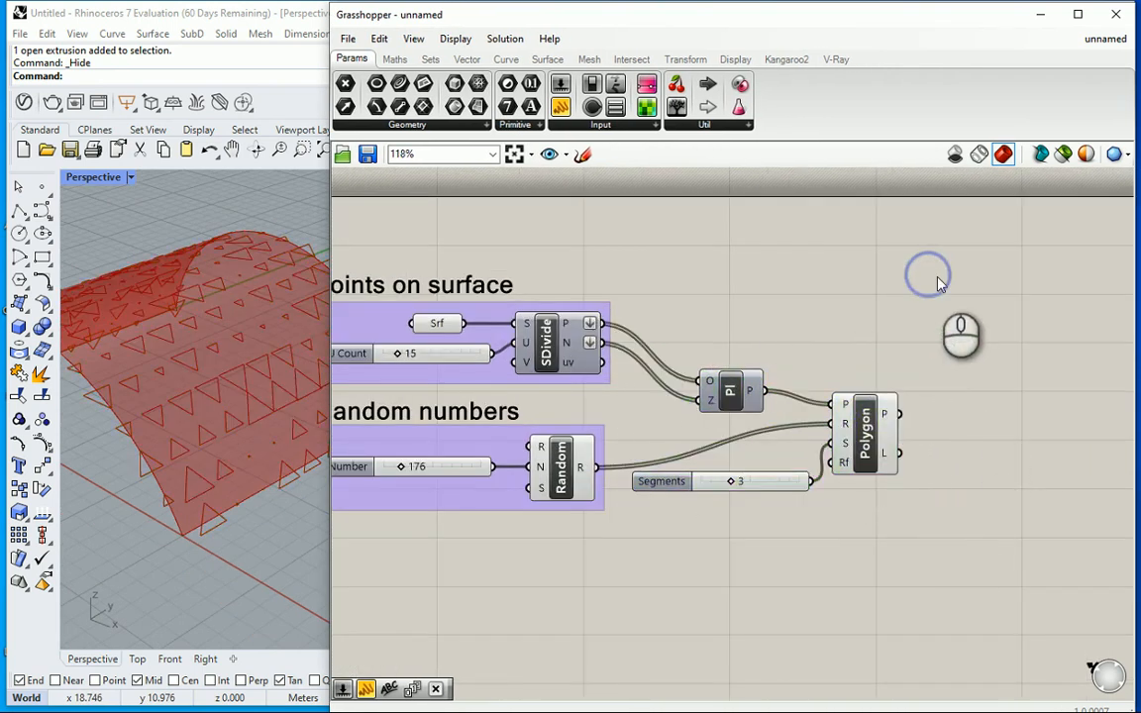
Step: Add a Rotate component with polygons as Geometry and the Pl planes as rotation Plane
text(ro)
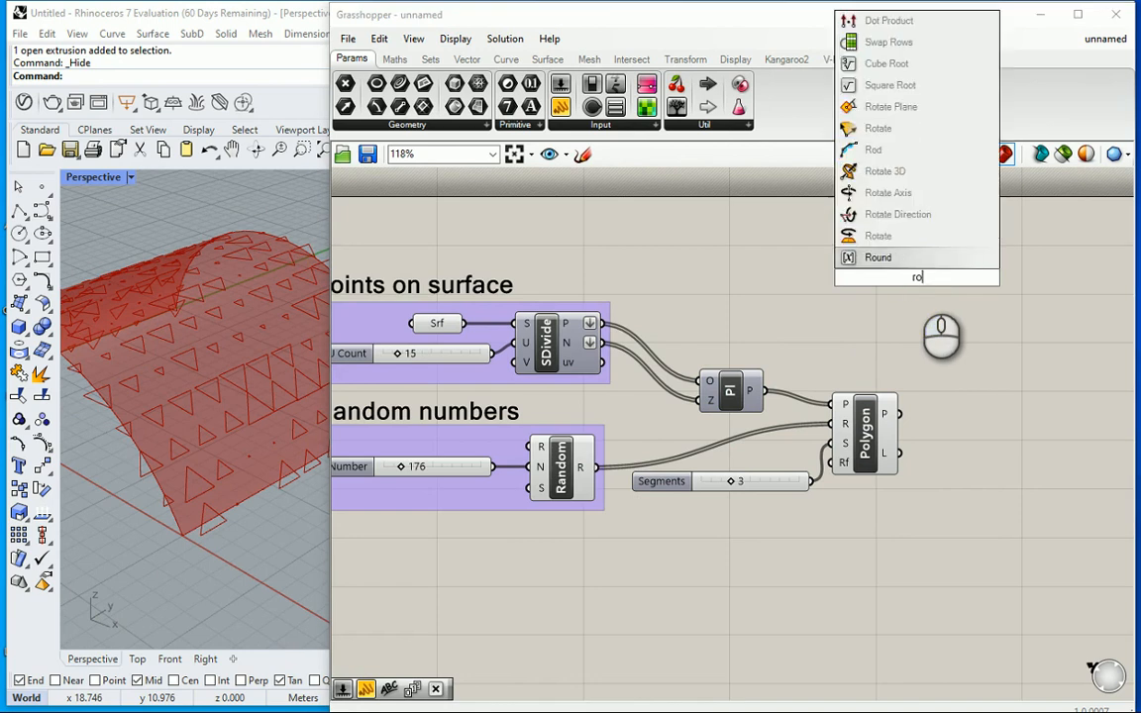
click(877, 127)
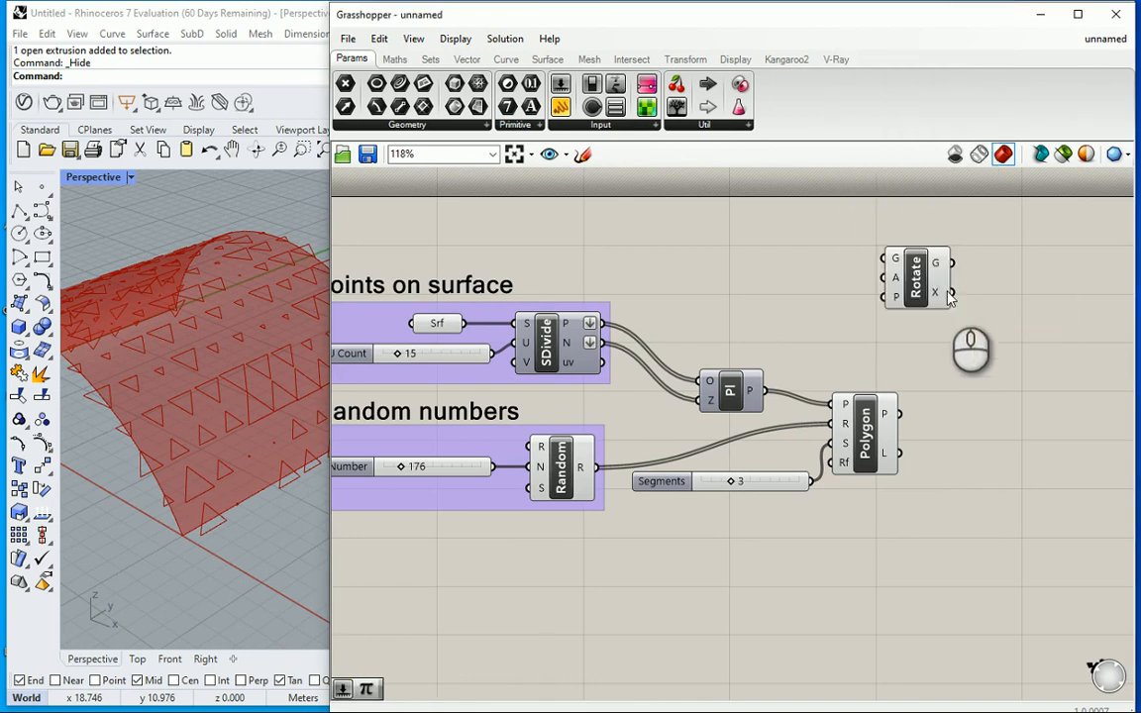
drag(916, 278, 1007, 301)
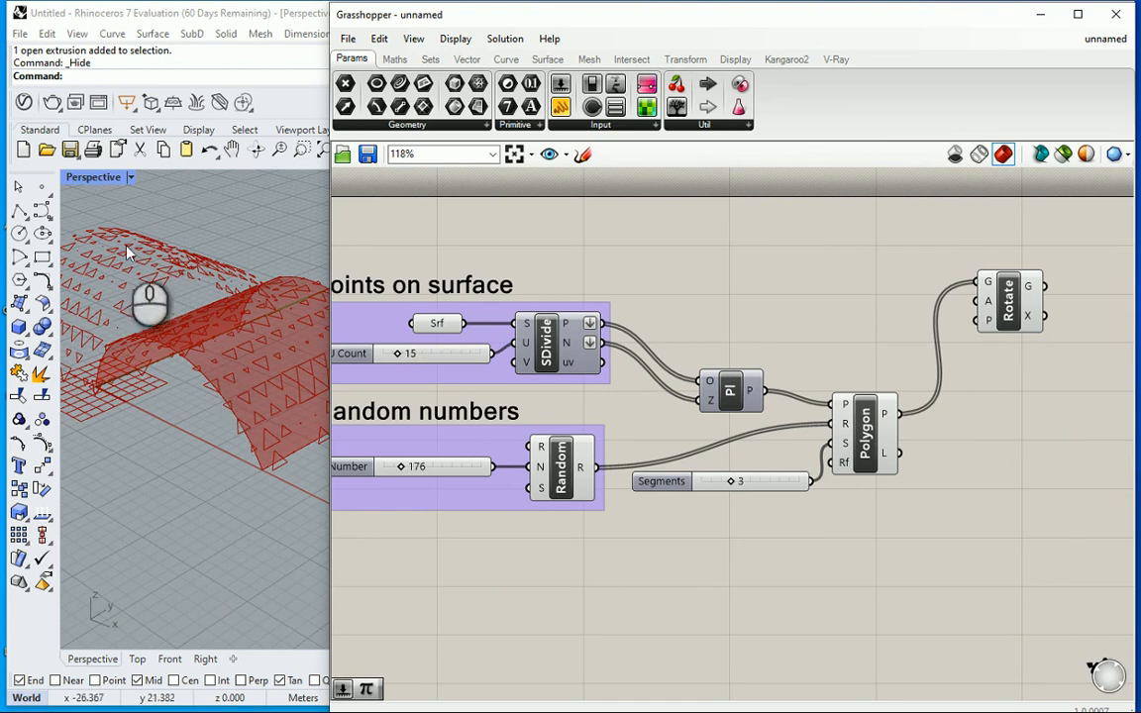
mouse_move(114, 431)
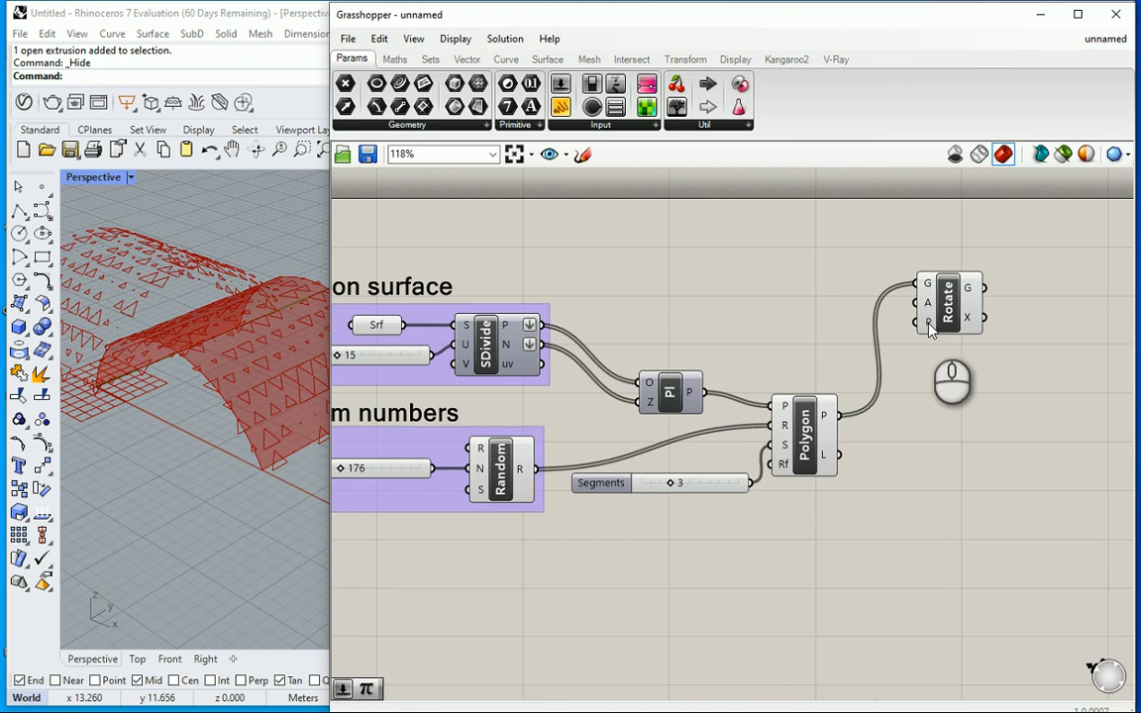
mouse_move(727, 451)
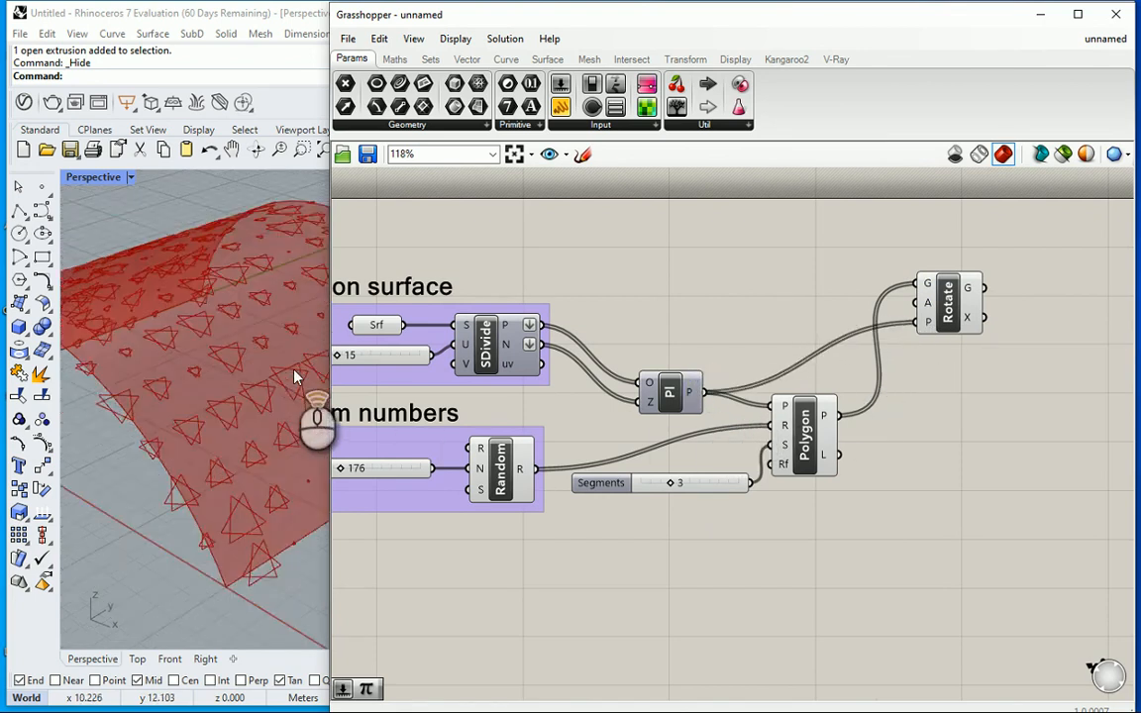
drag(317, 416, 222, 446)
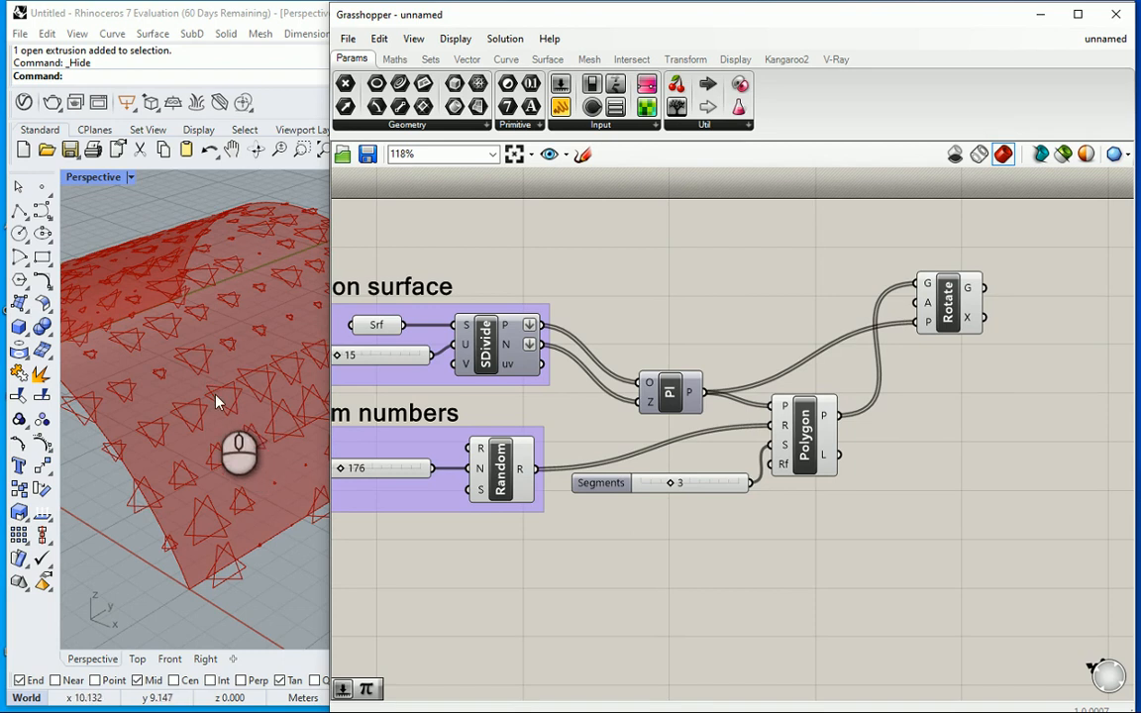
click(803, 435)
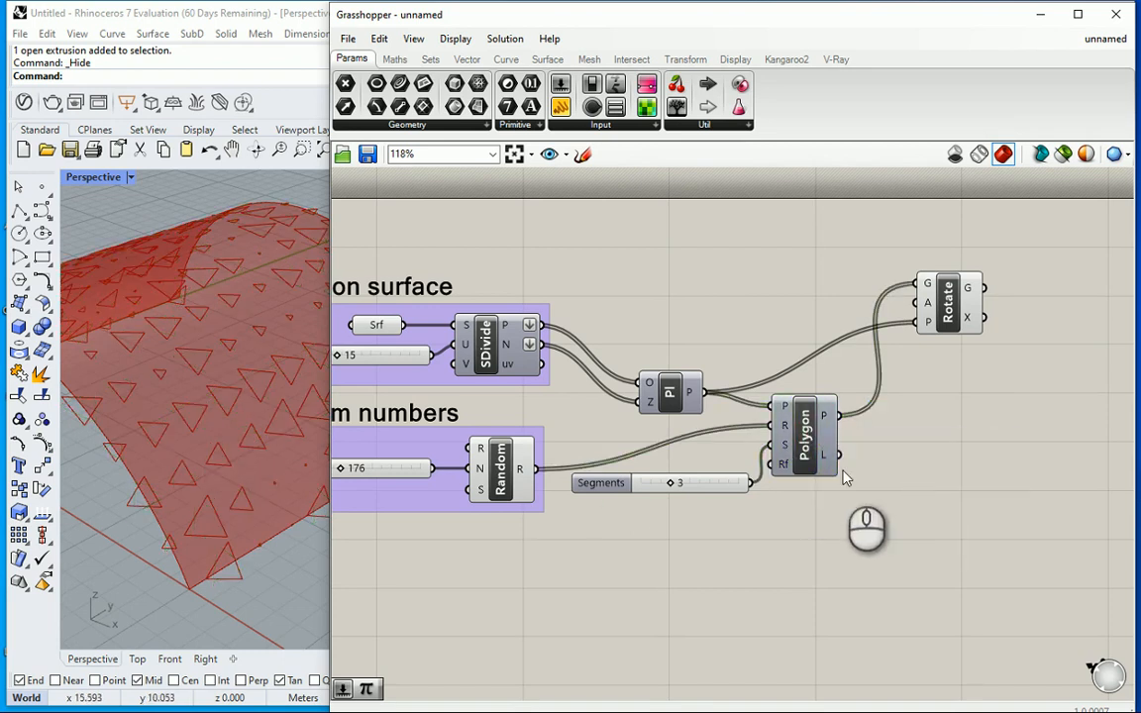
mouse_move(922, 302)
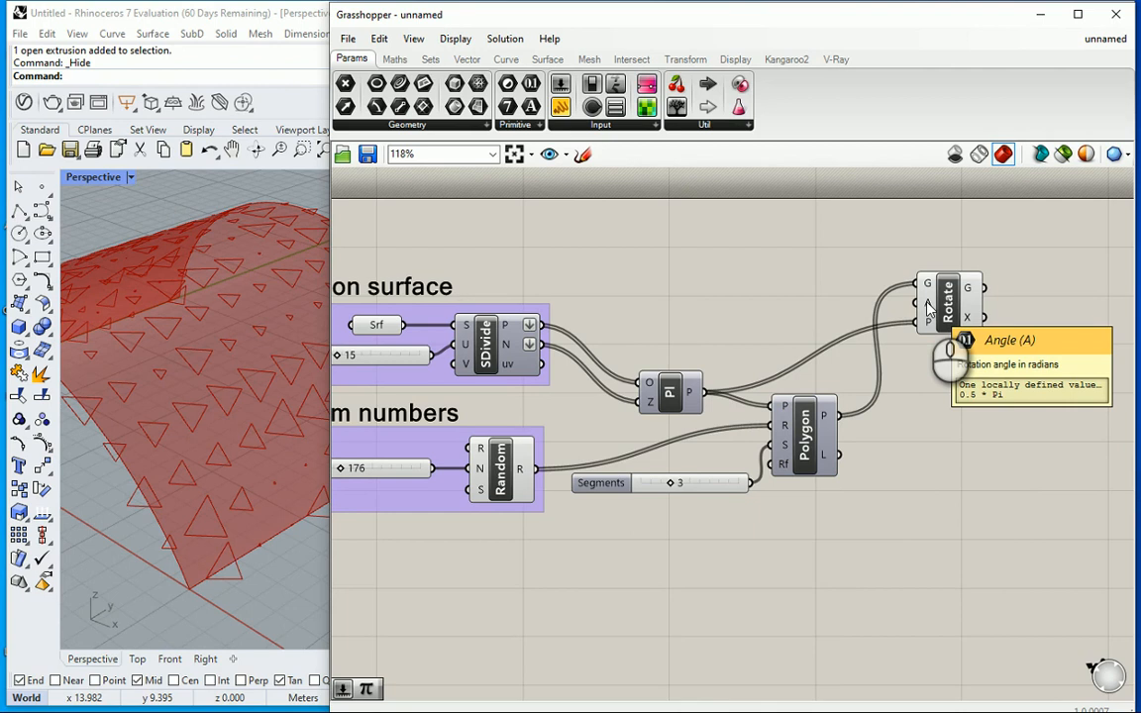
mouse_move(877, 300)
text(pi)
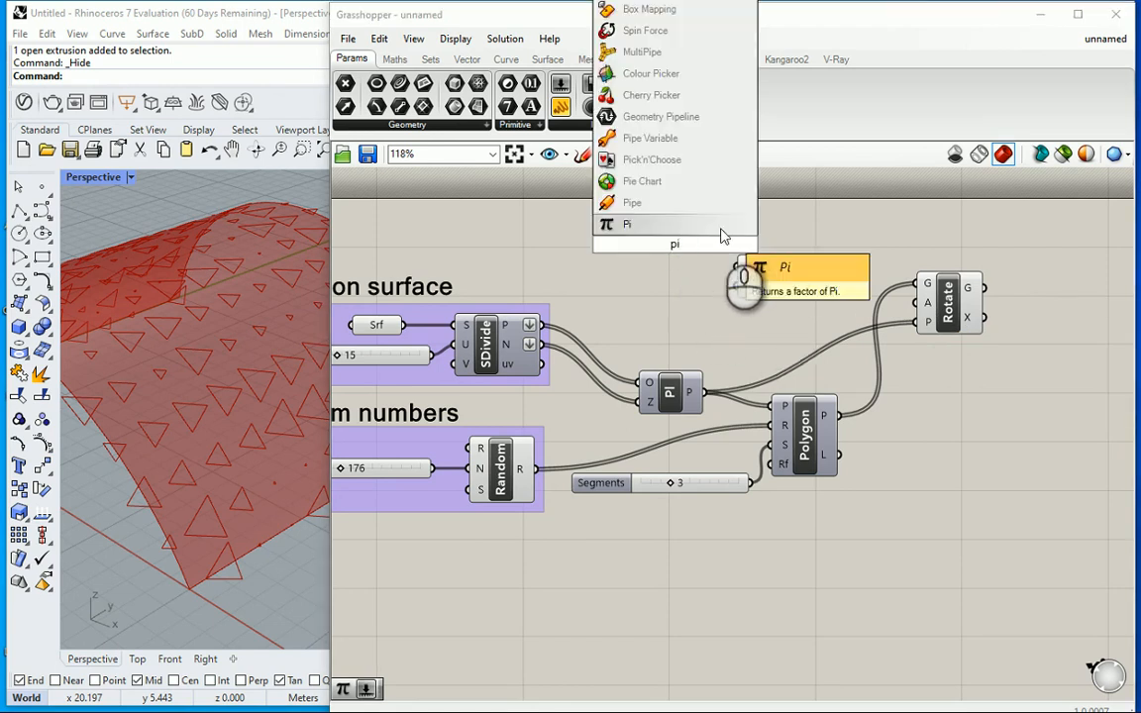
Step: Set Segments to 4 and feed Rotate Angle with Pi multiplied by a 0.25 slider
click(627, 223)
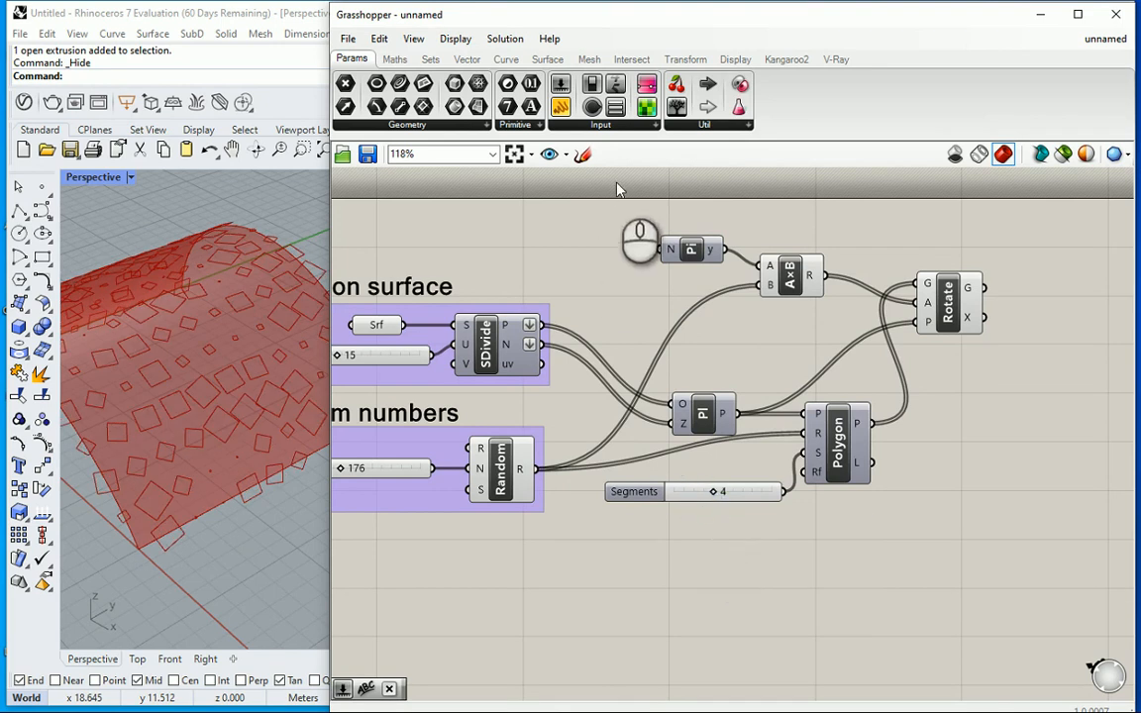
mouse_move(770, 284)
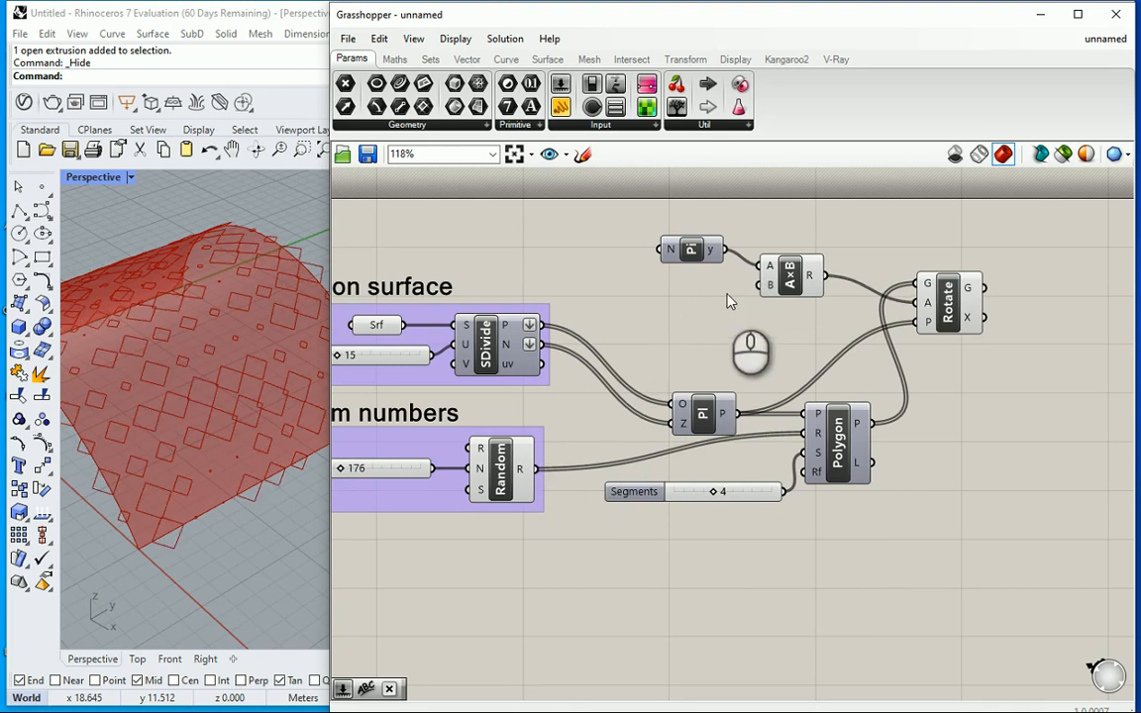
mouse_move(923, 312)
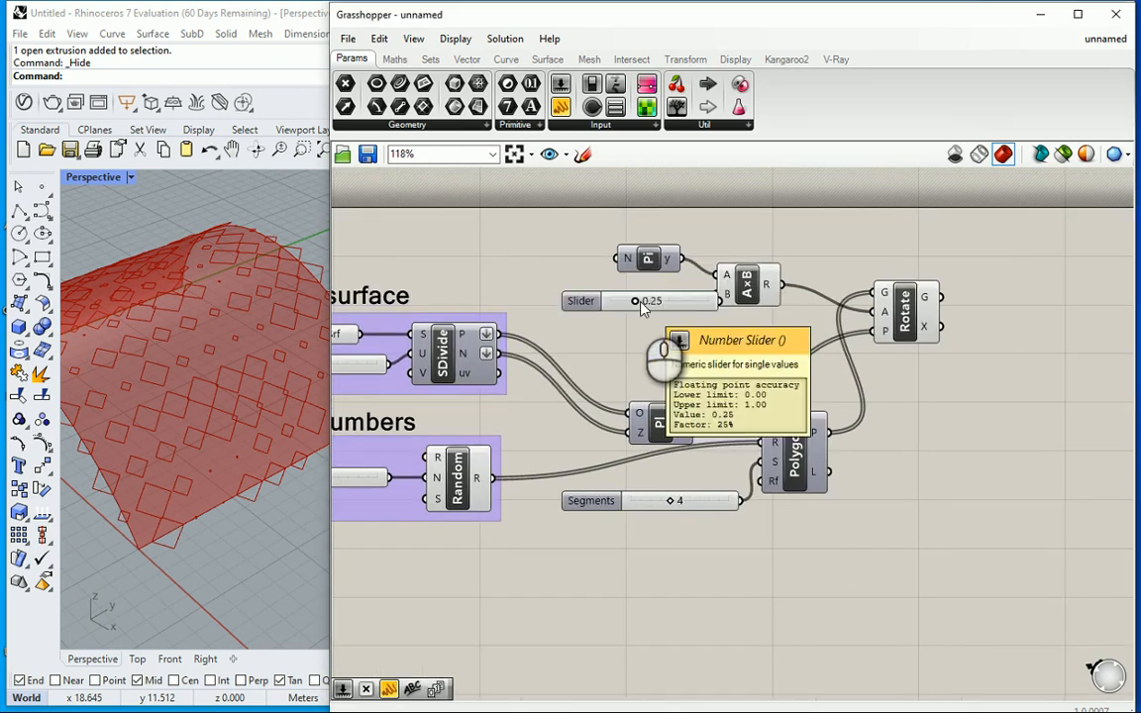
click(581, 300)
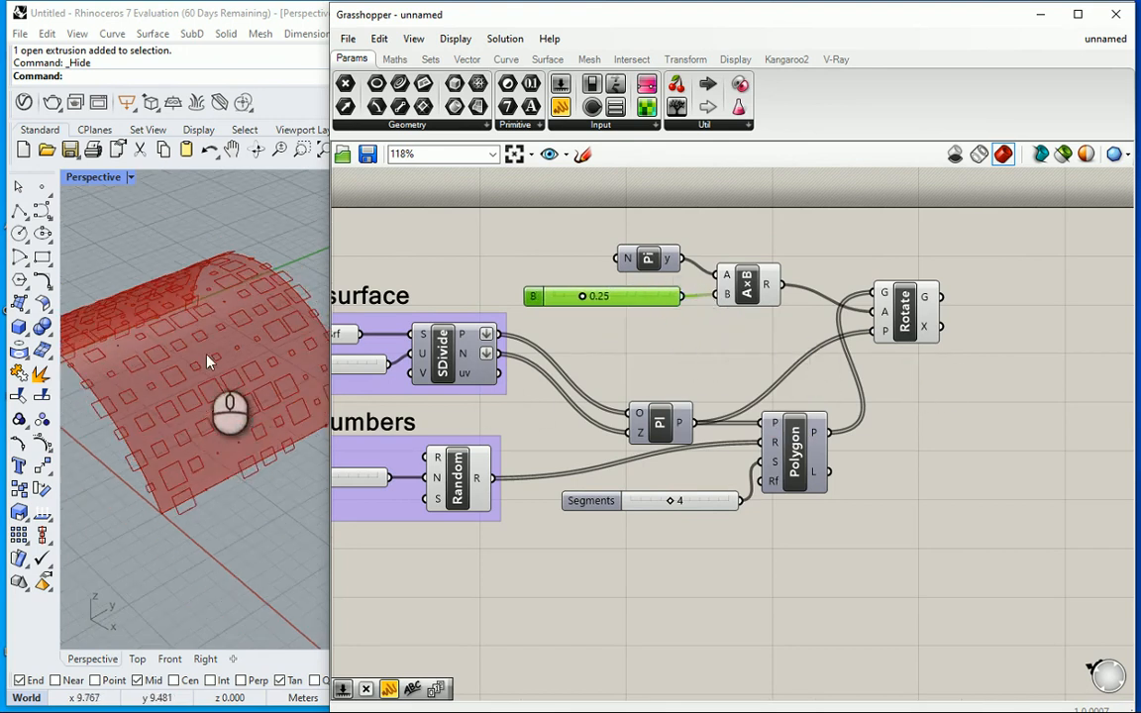
drag(228, 411, 228, 450)
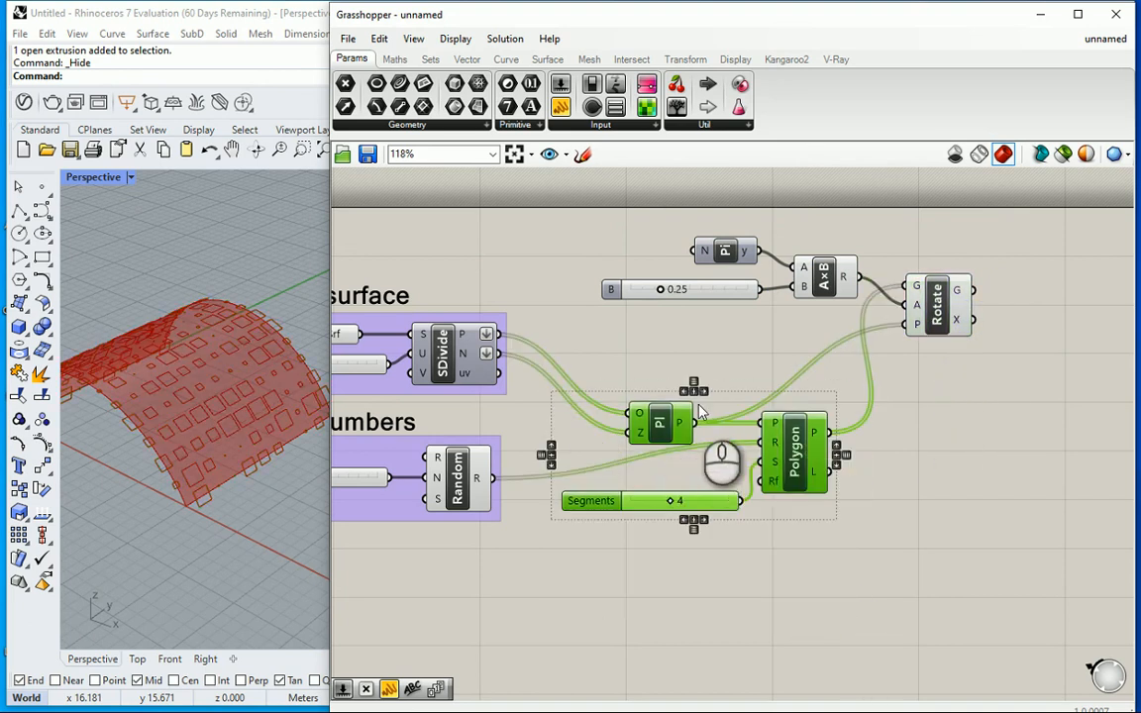
Step: Group the polygon components and label the group 'Polygon on Surface'
right_click(698, 411)
text(sc)
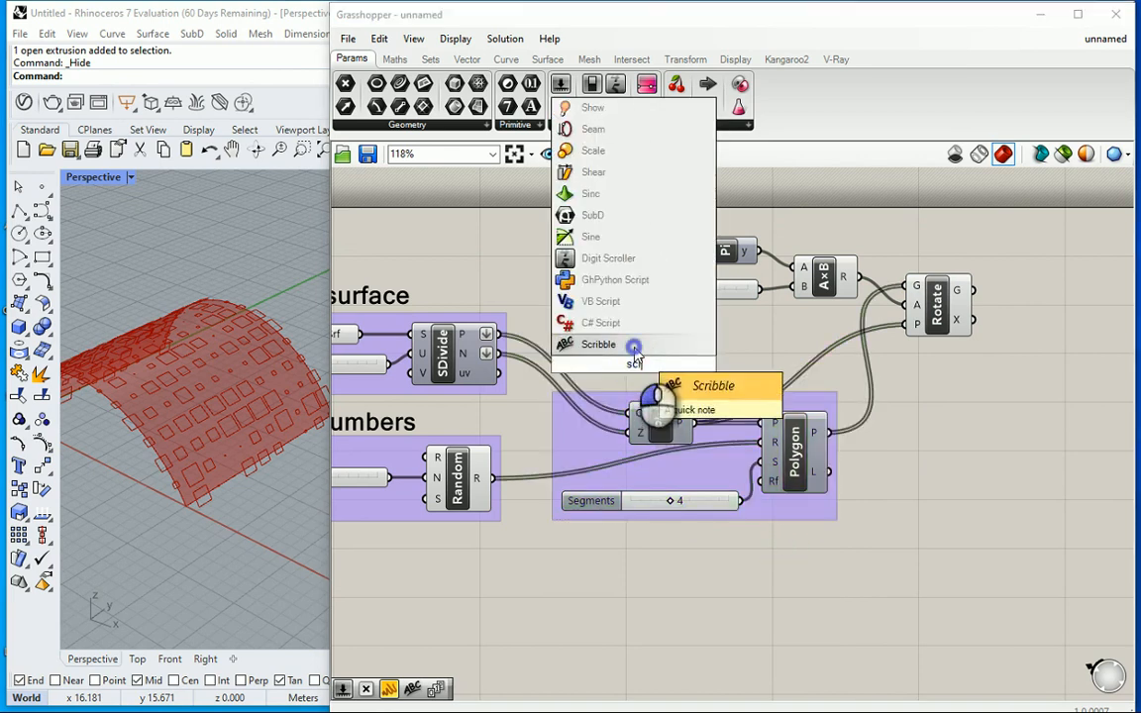
click(598, 343)
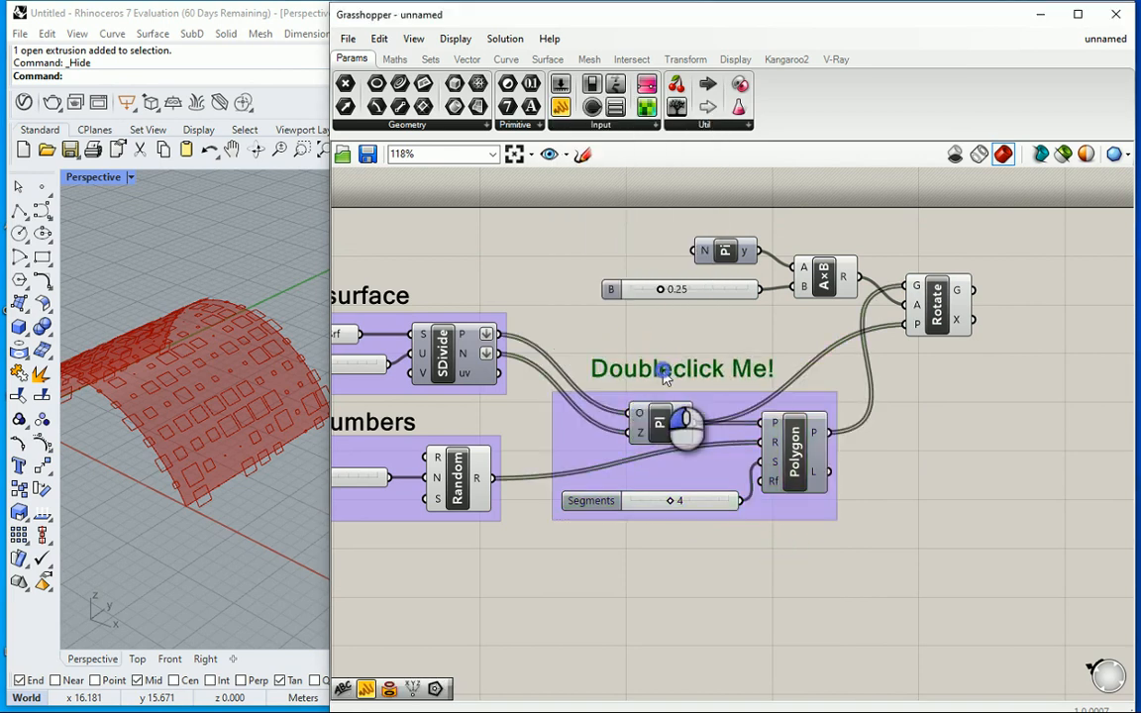
double_click(682, 369)
text(Polygon on)
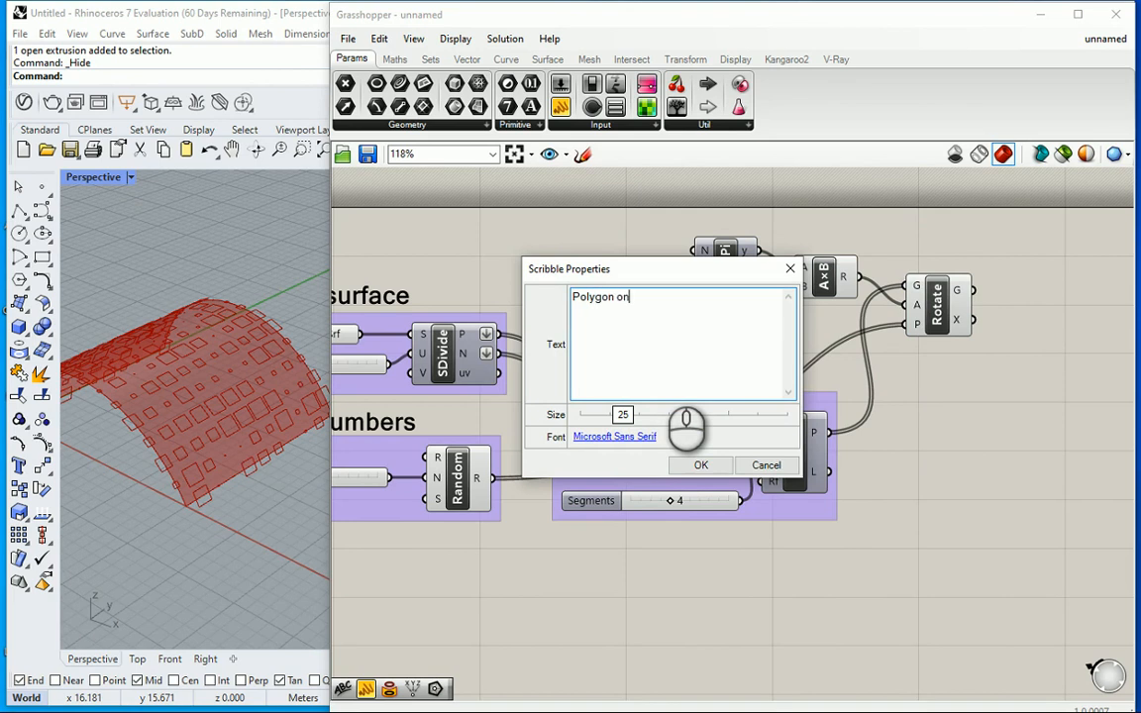
text(s urface)
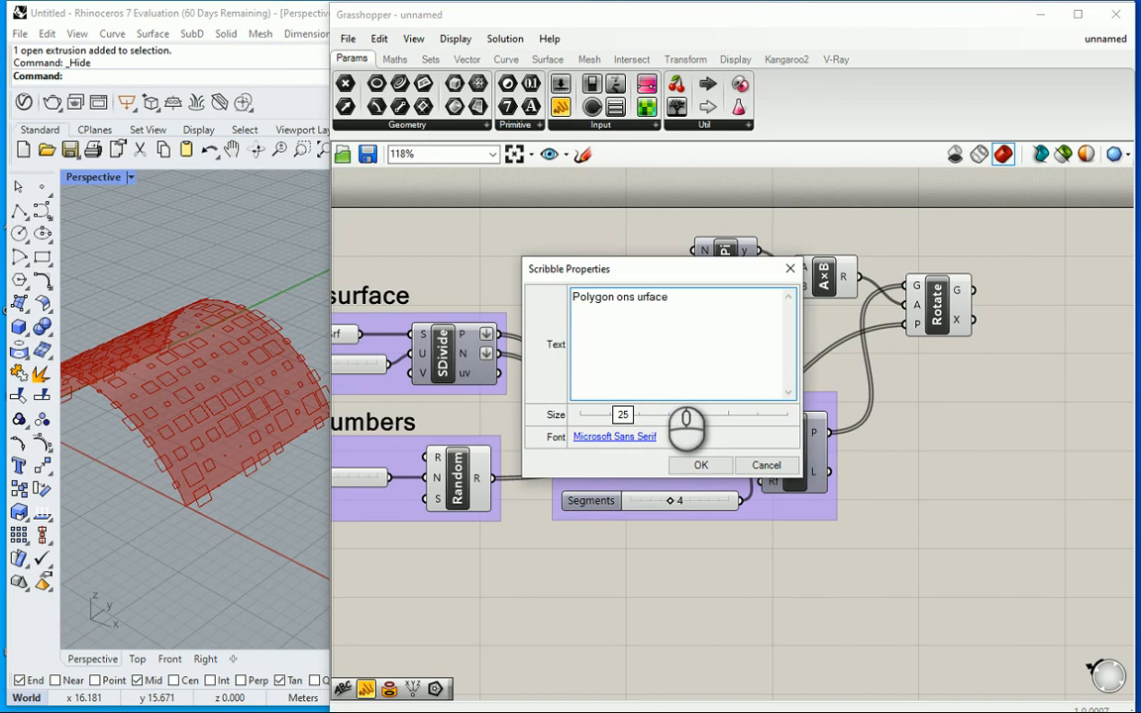
key(BackSpace)
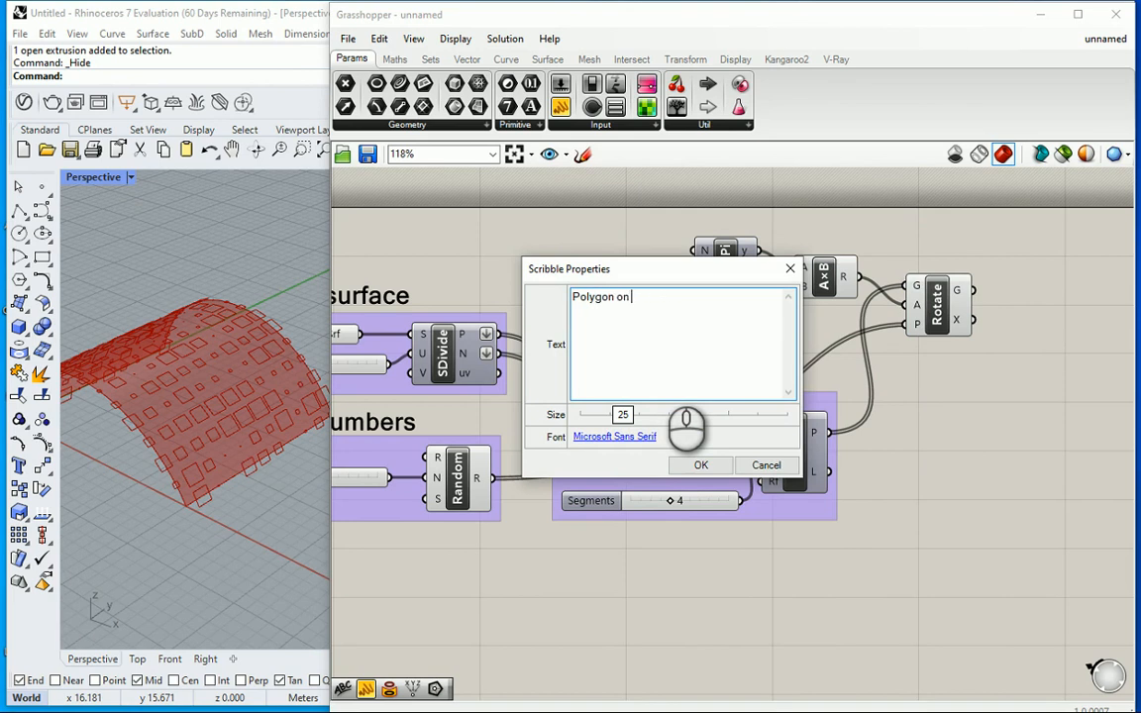
text(Surfa)
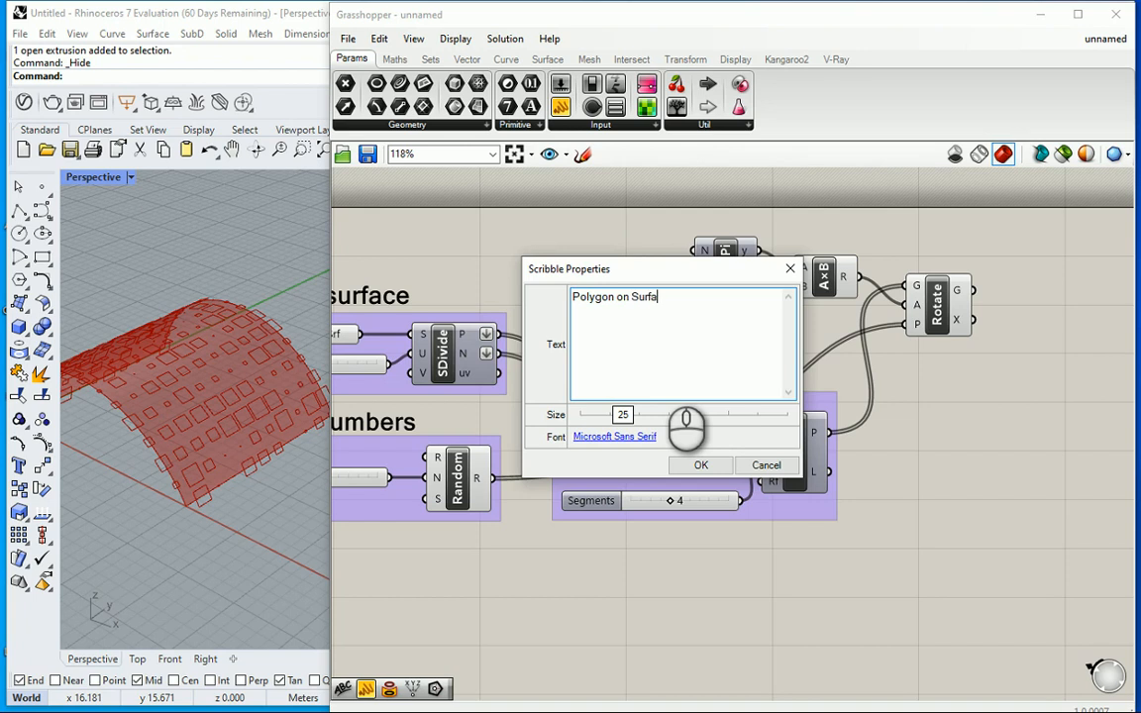
click(700, 466)
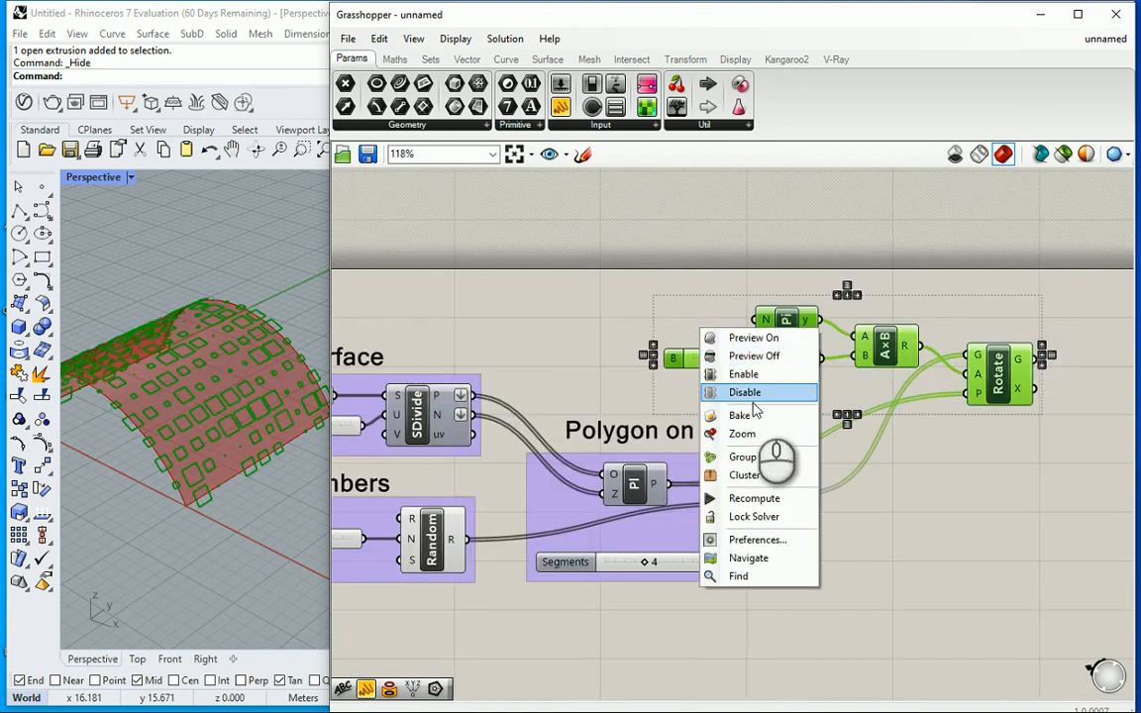
Step: Group the angle and rotation components and label them 'Rotated Polygons'
click(745, 392)
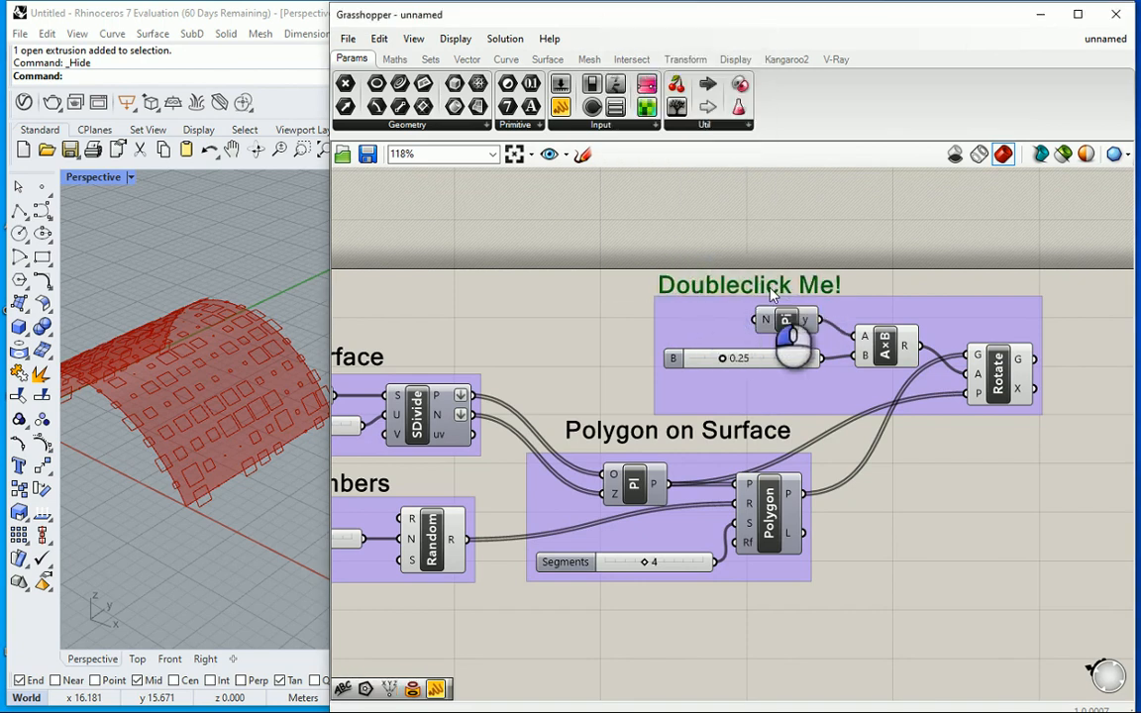
double_click(749, 284)
text(Rotated Poly)
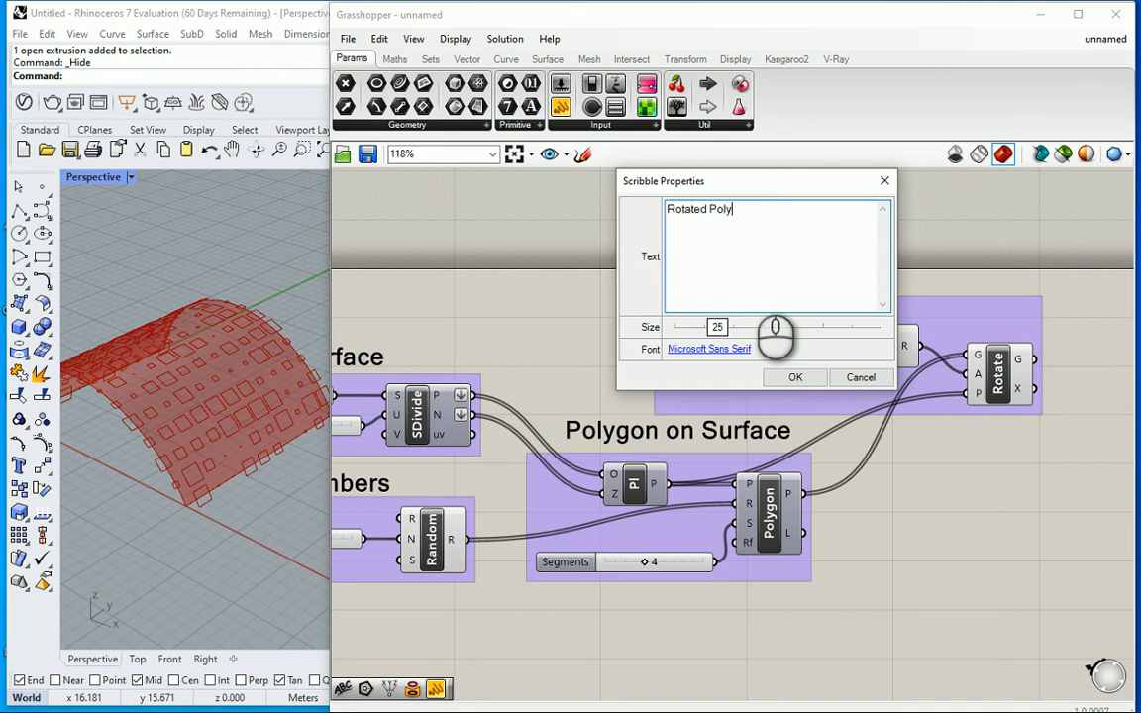
click(794, 377)
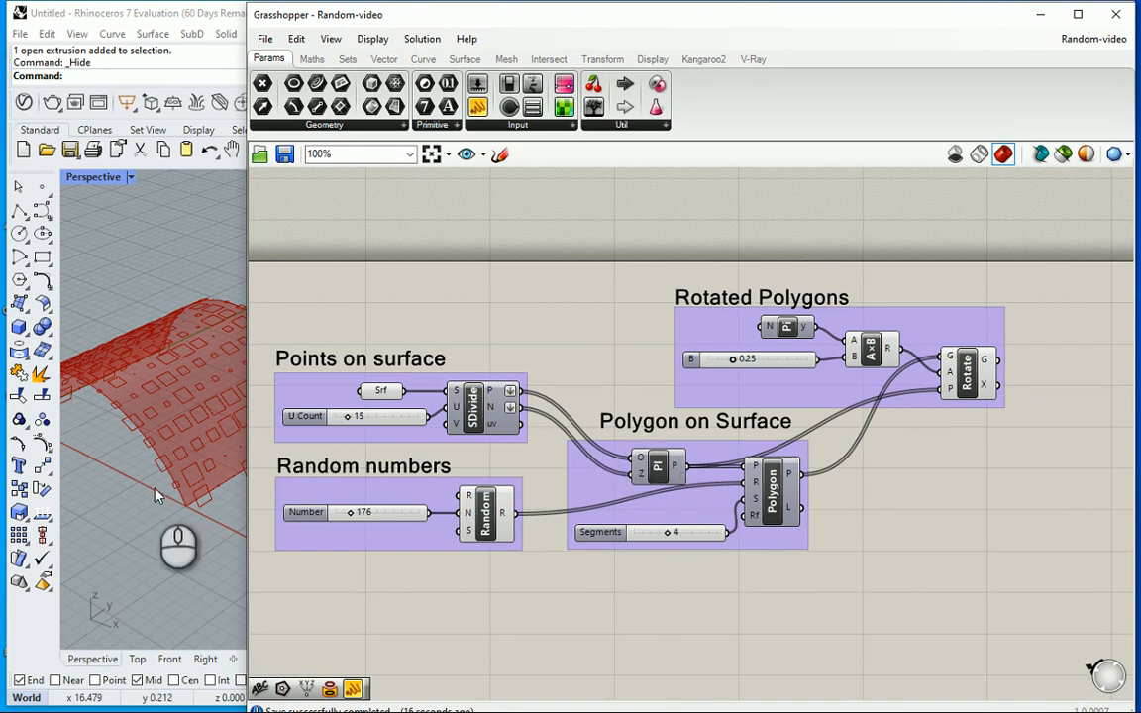
Step: Add Surface Split fed by the vault Srf and rotated squares, then bake it
scroll(down, 3)
text(split)
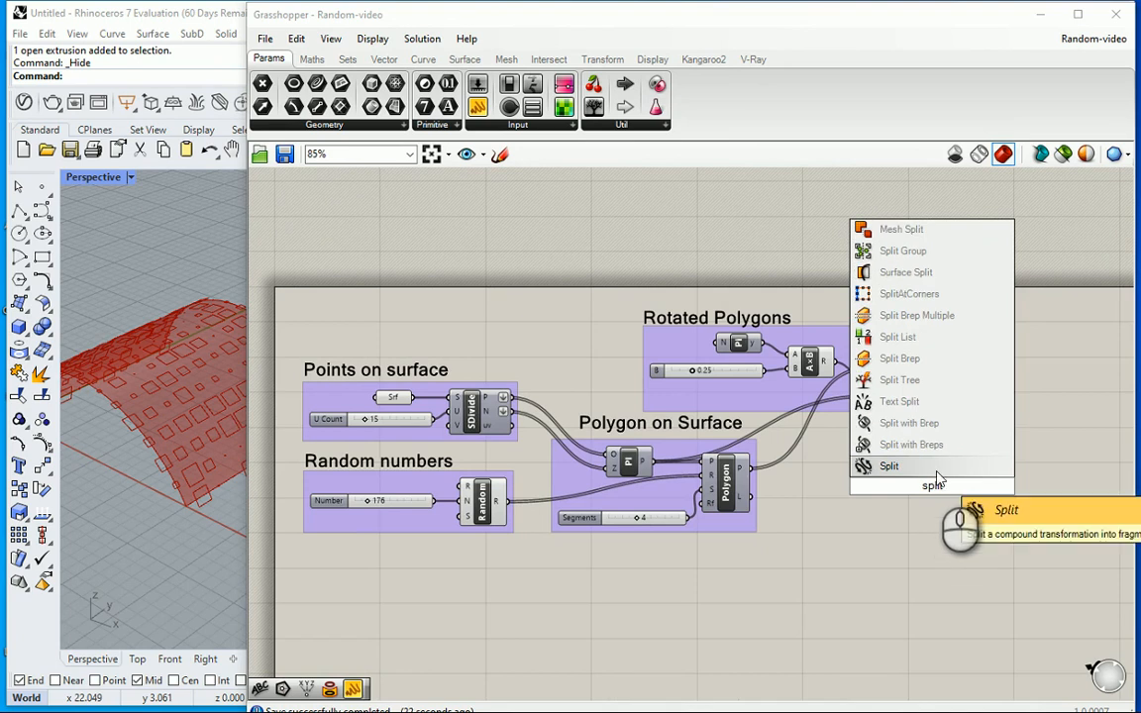
click(905, 271)
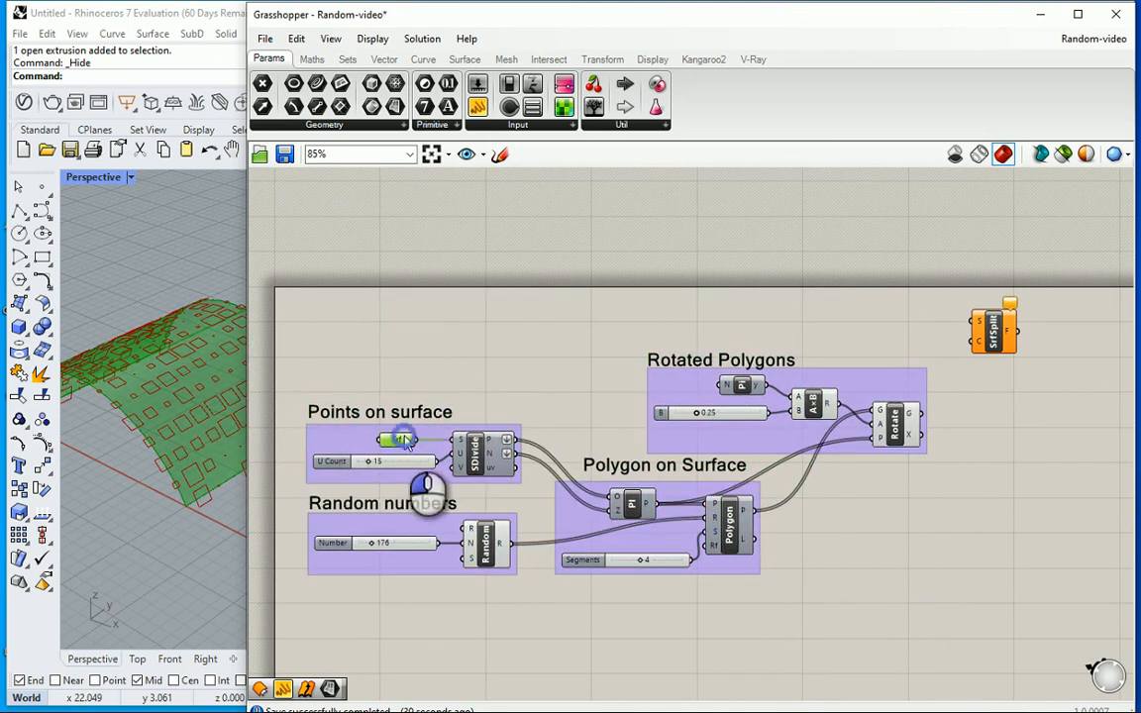
click(369, 434)
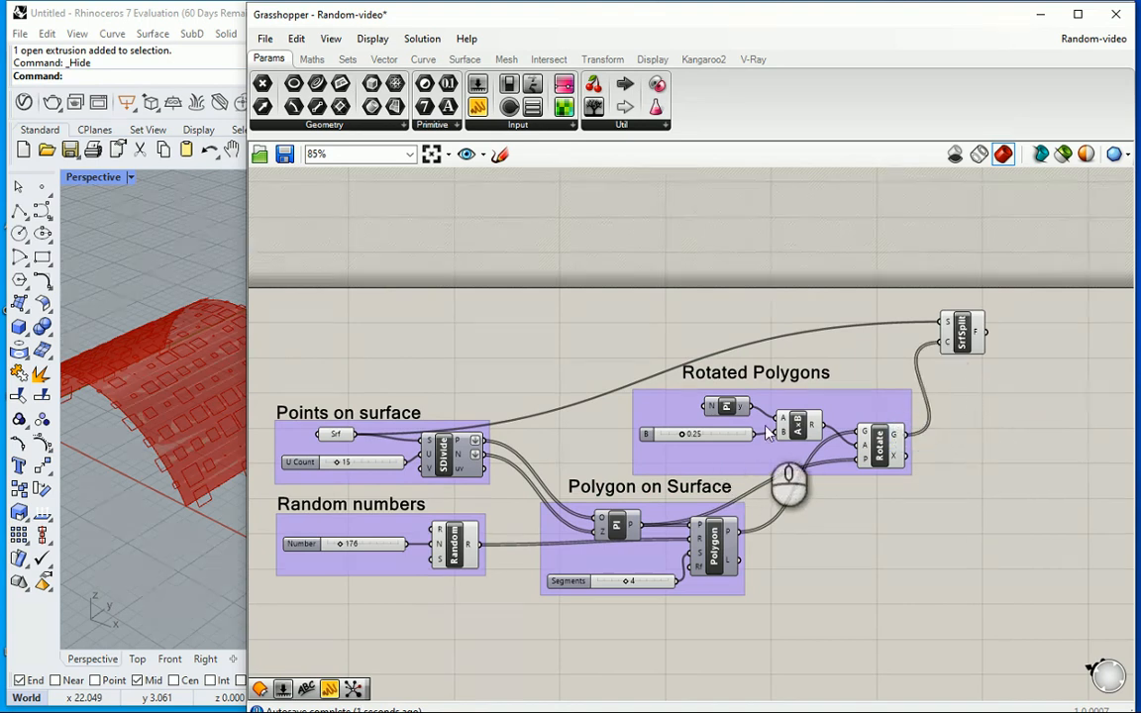
right_click(335, 433)
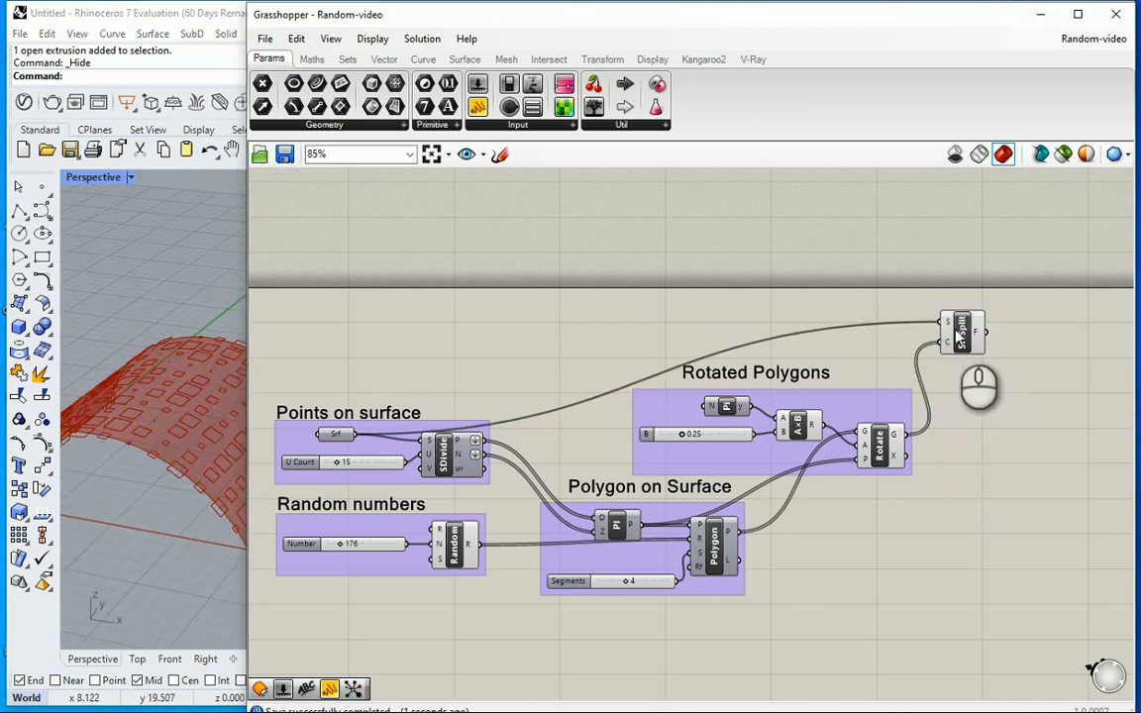
right_click(961, 331)
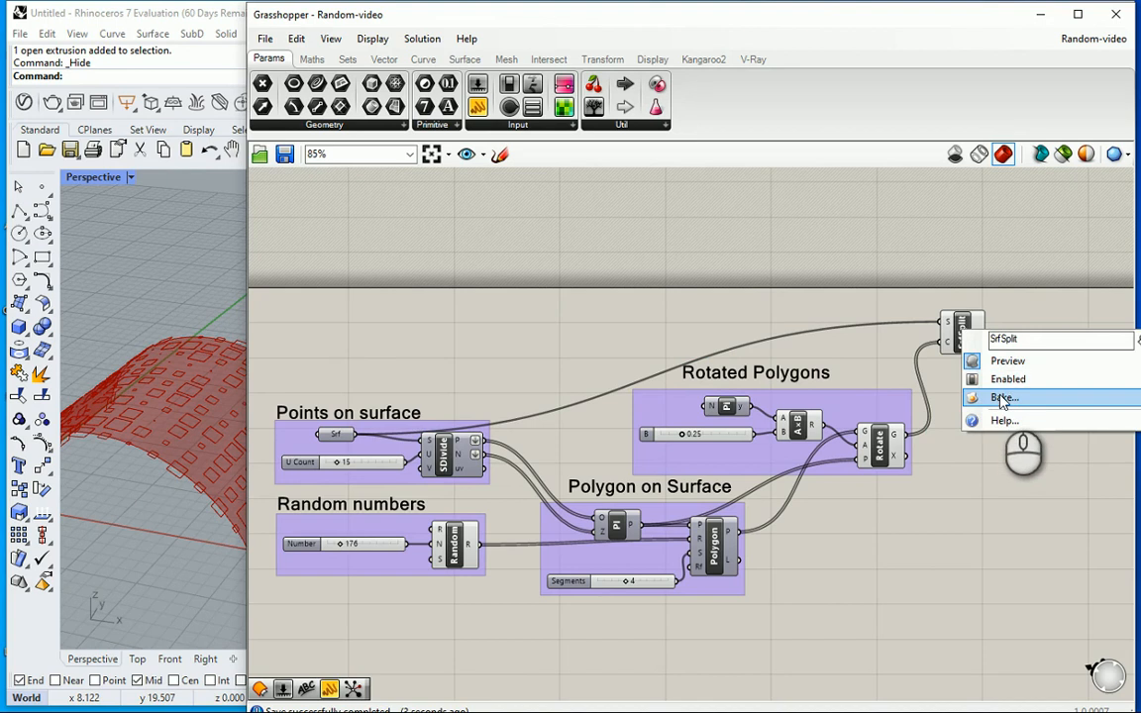
click(1003, 397)
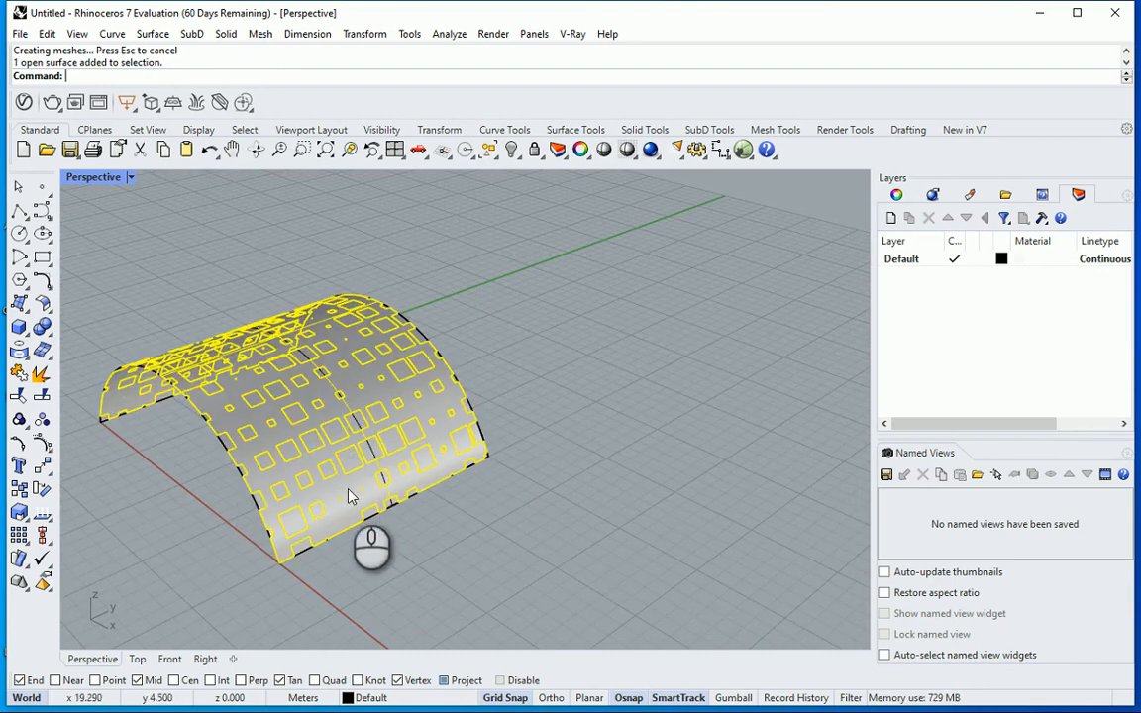
Step: Select the baked split surface from the Selection Menu and create Layer 01
click(348, 496)
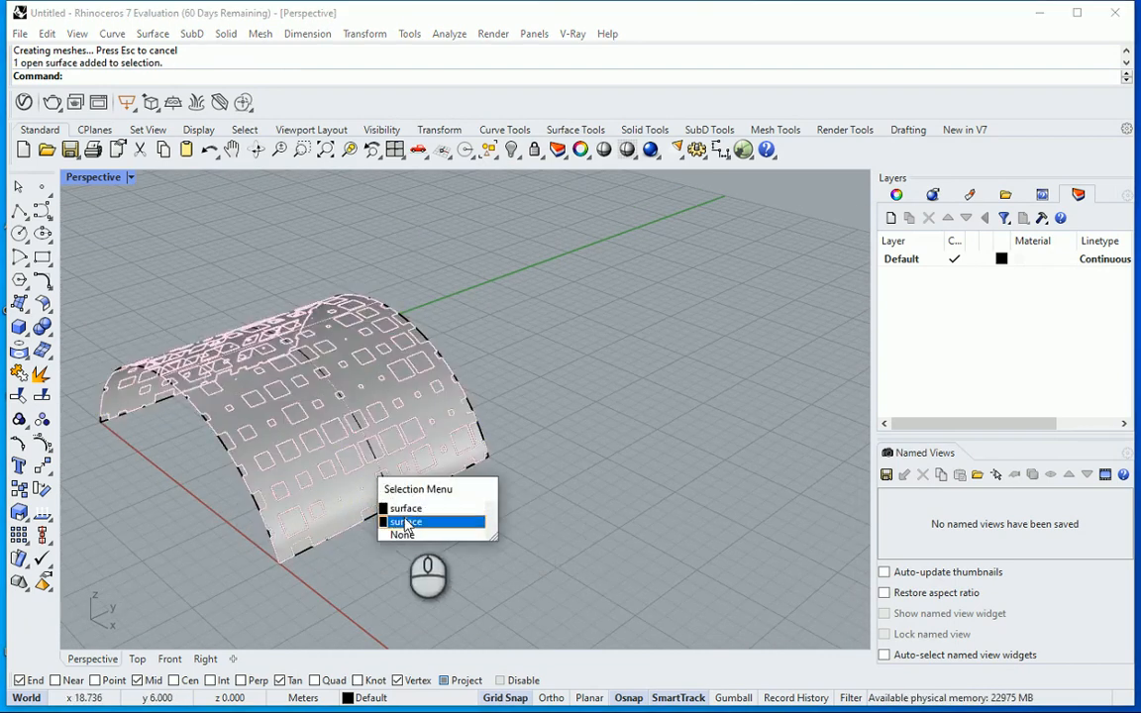
click(406, 522)
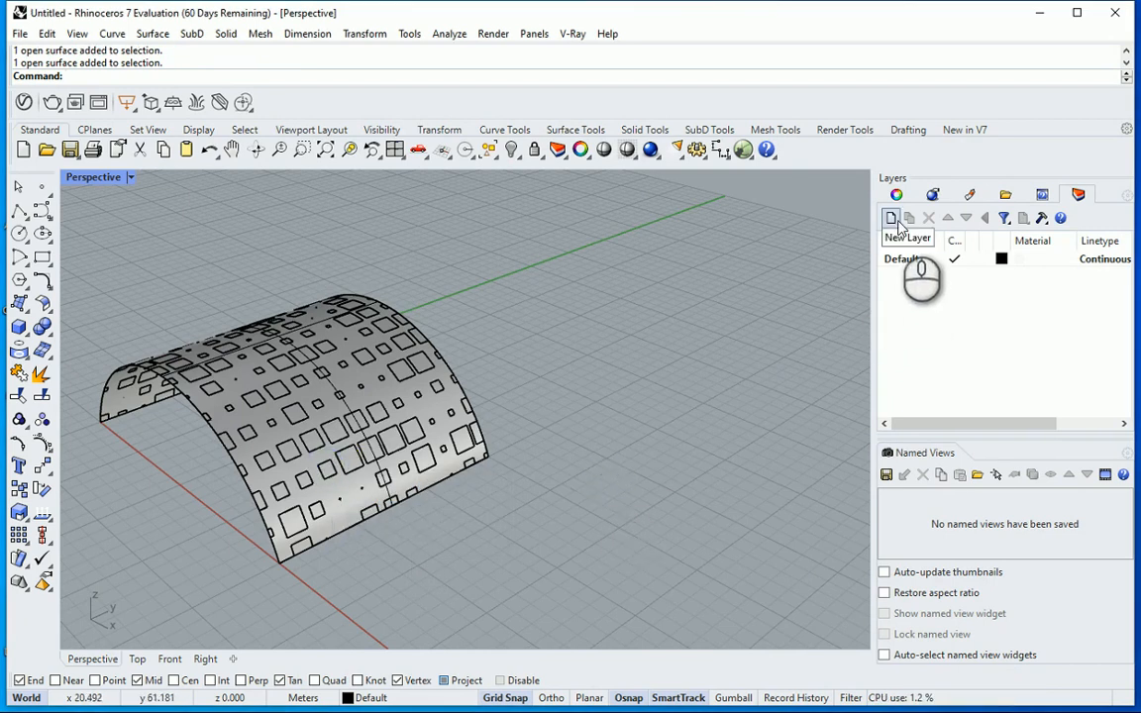
click(890, 217)
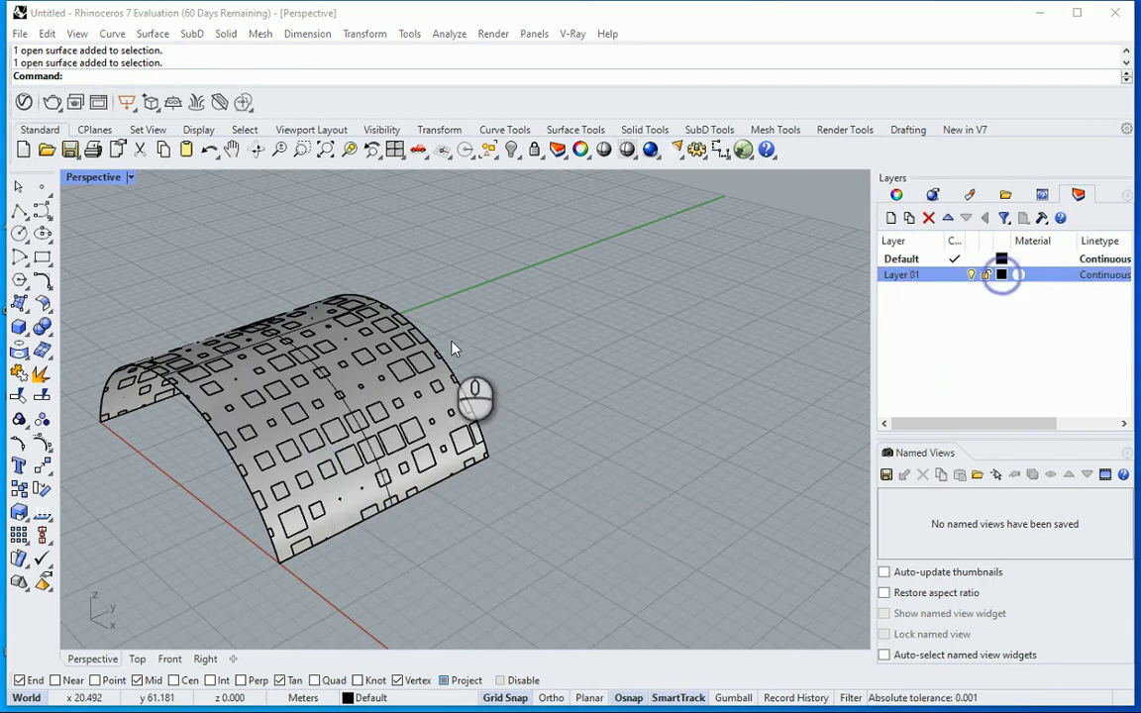